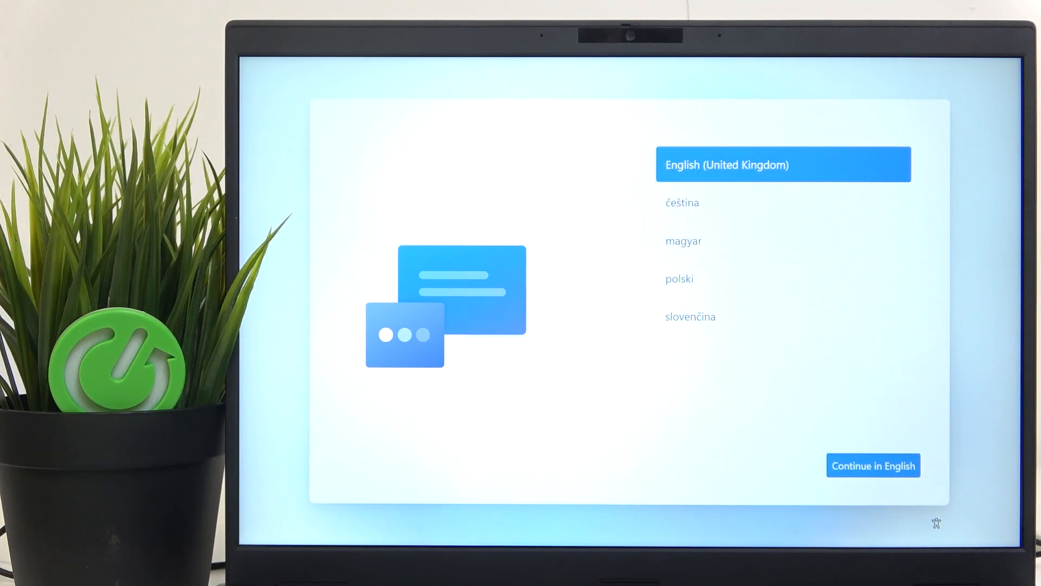
pyautogui.moveTo(684, 240)
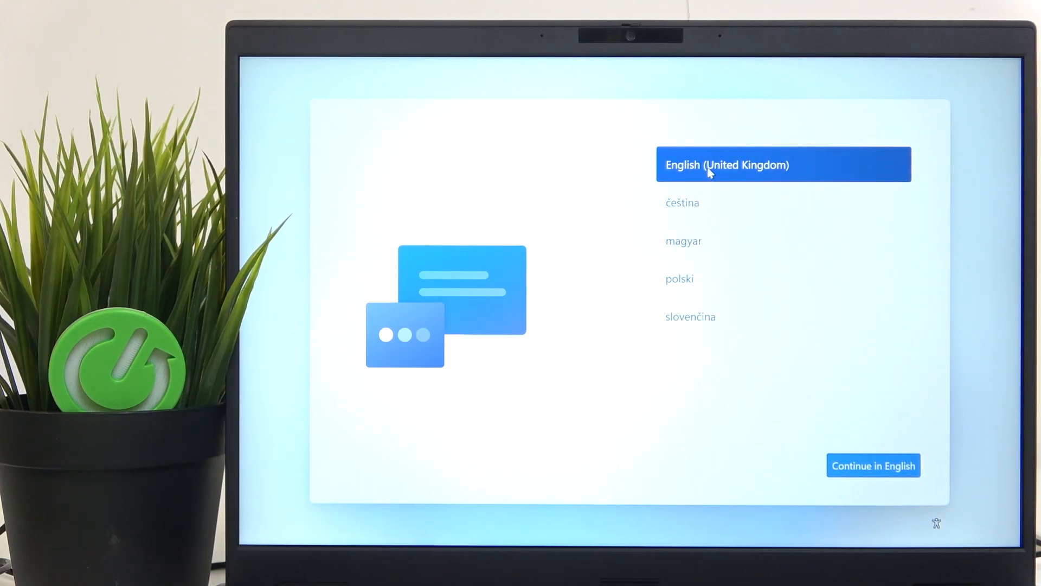
# - Choose English (United Kingdom), the United Kingdom region and the United States-International keyboard
pyautogui.click(874, 465)
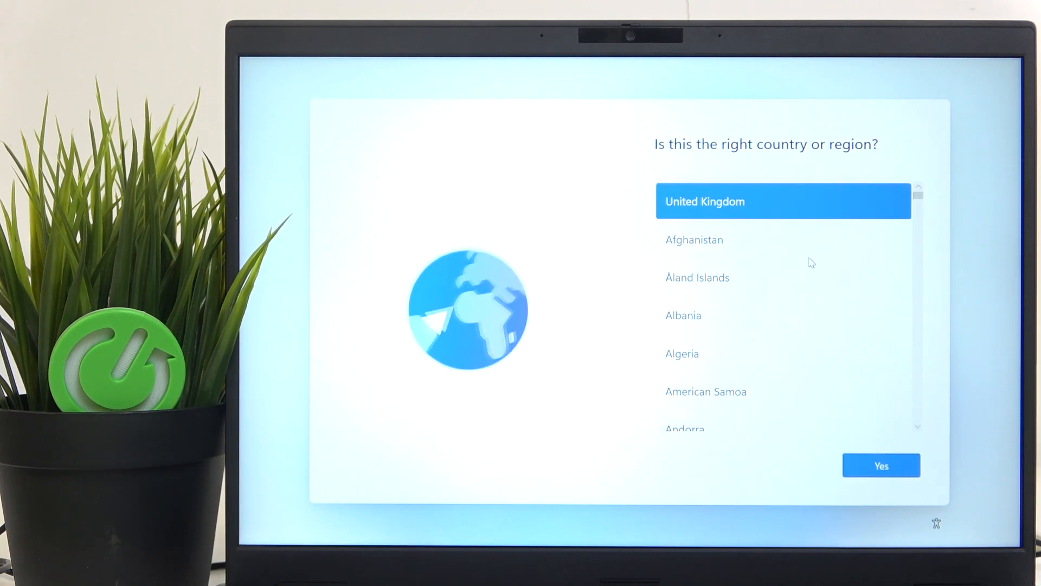
pyautogui.click(882, 465)
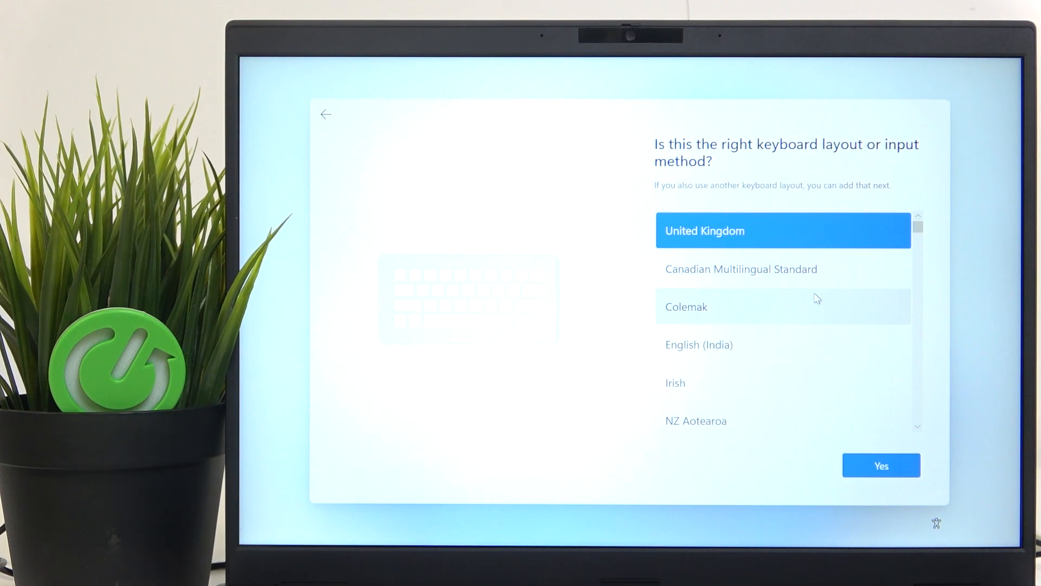
pyautogui.scroll(-3)
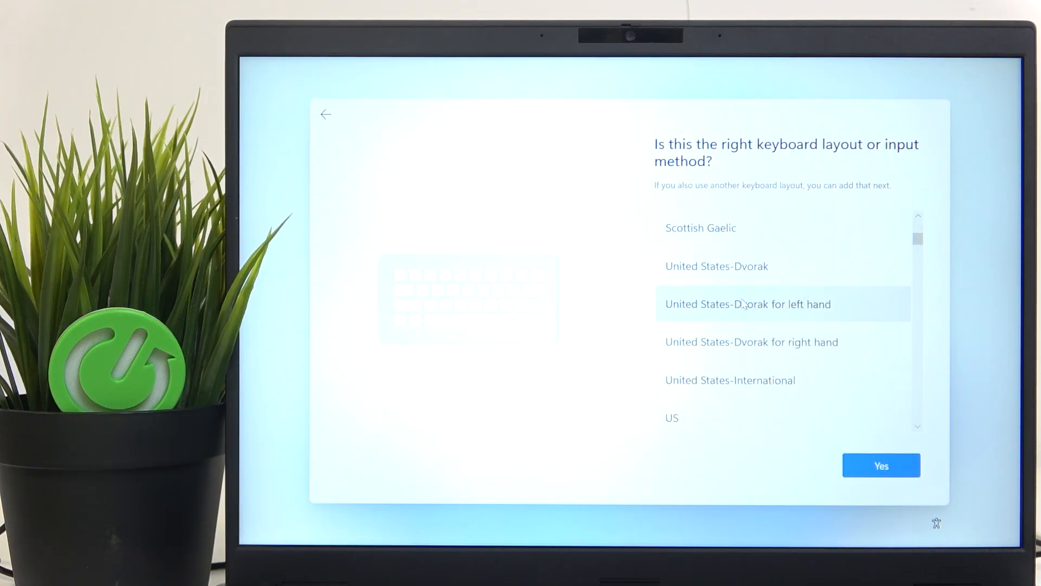
pyautogui.click(730, 380)
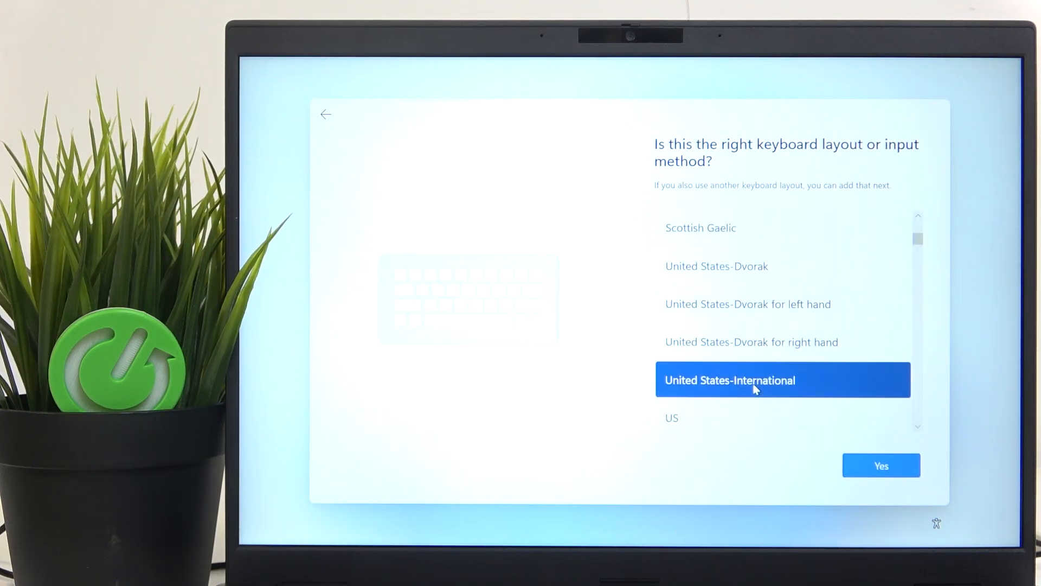
pyautogui.click(880, 465)
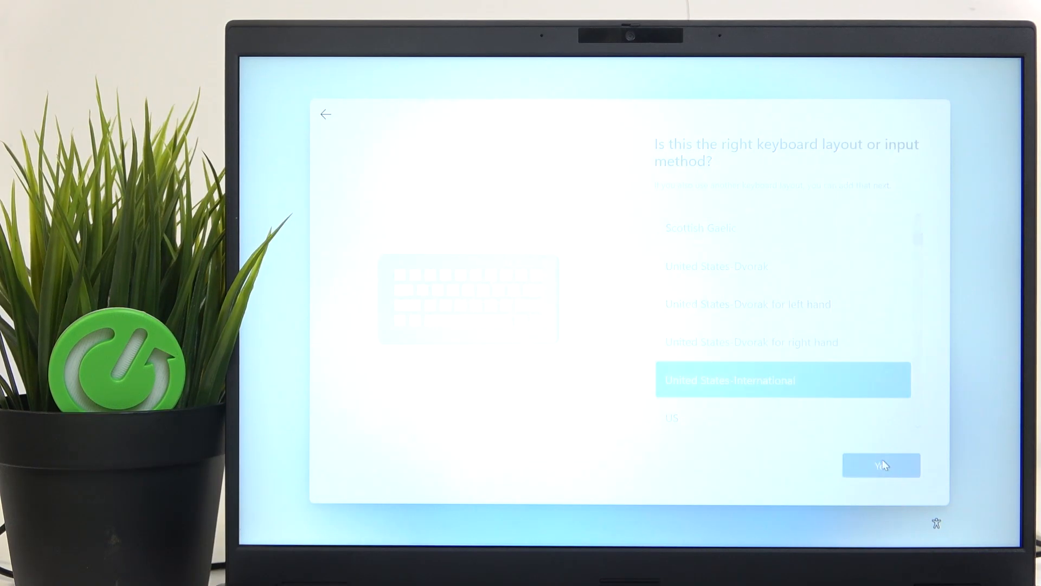
# - Skip adding a second keyboard layout
pyautogui.click(881, 465)
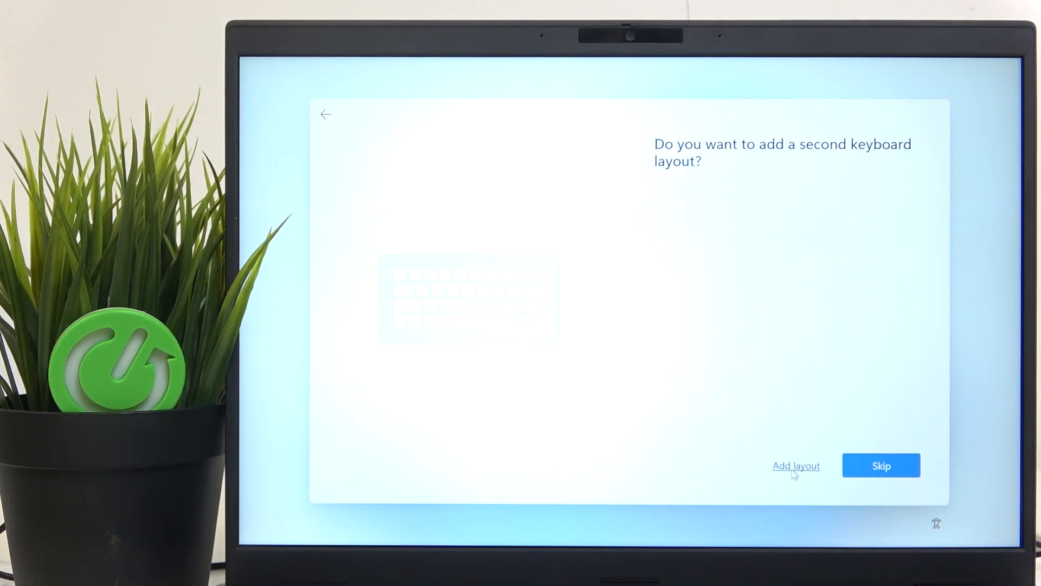
pyautogui.click(881, 464)
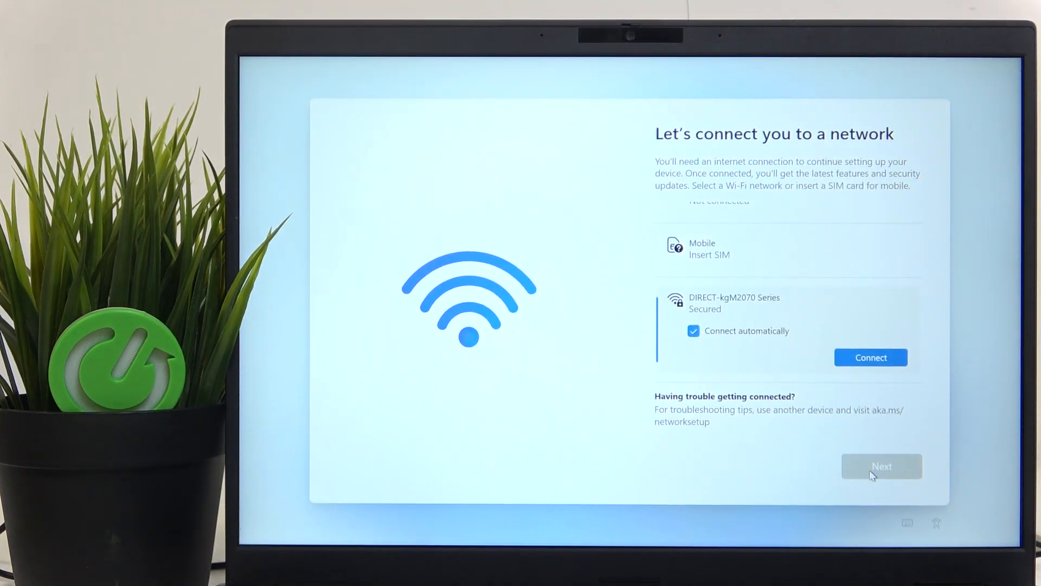
pyautogui.click(870, 357)
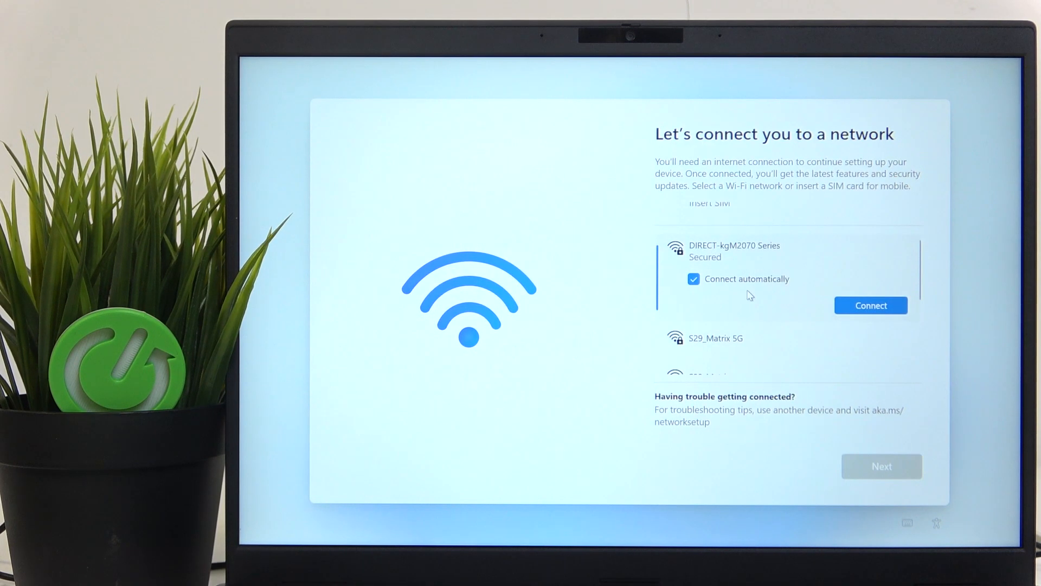
# - Connect to the S29_Matrix 5G Wi-Fi with its password and continue setup
pyautogui.scroll(3)
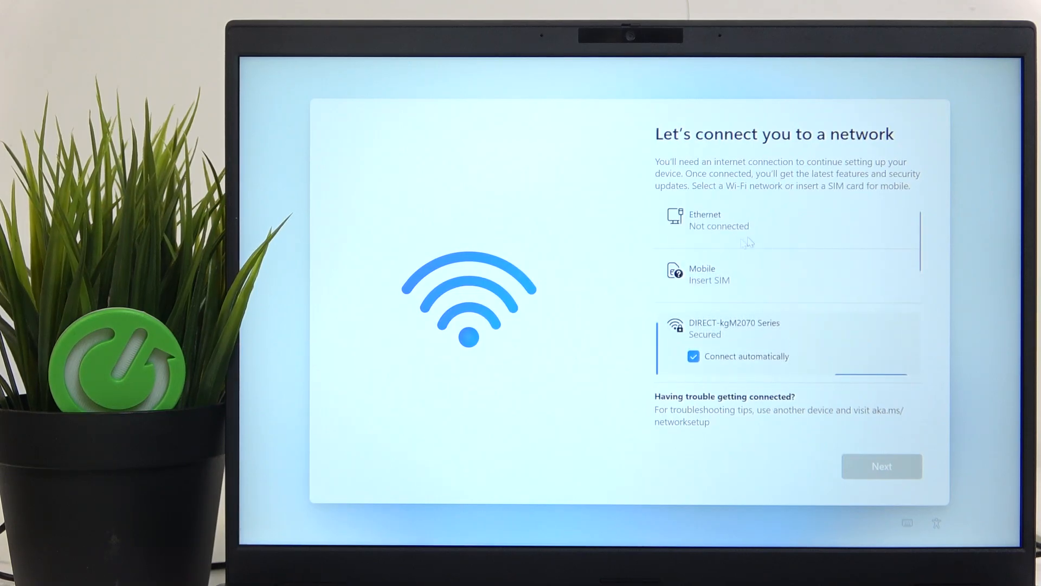
pyautogui.click(735, 328)
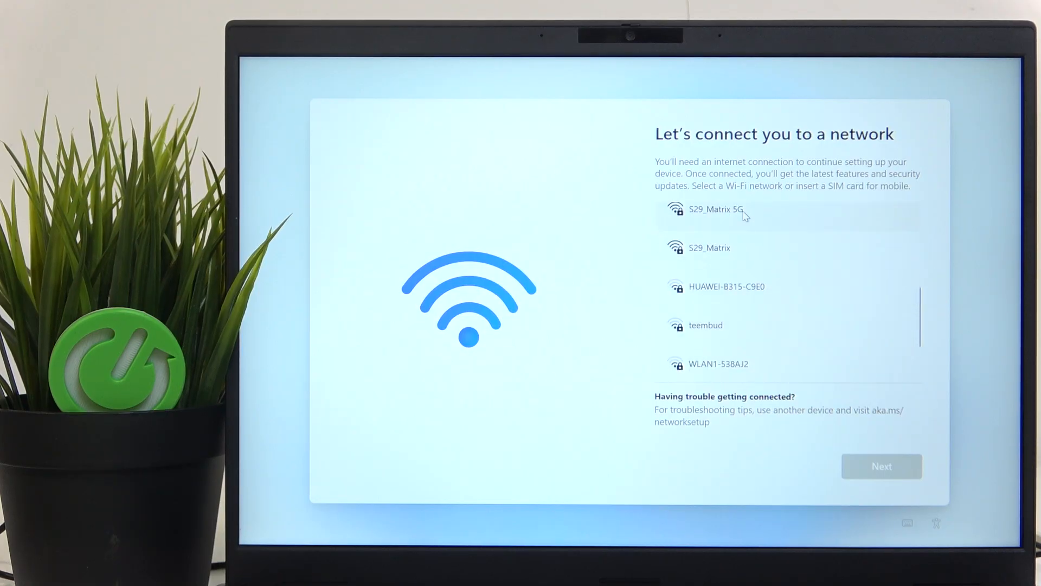
pyautogui.click(716, 209)
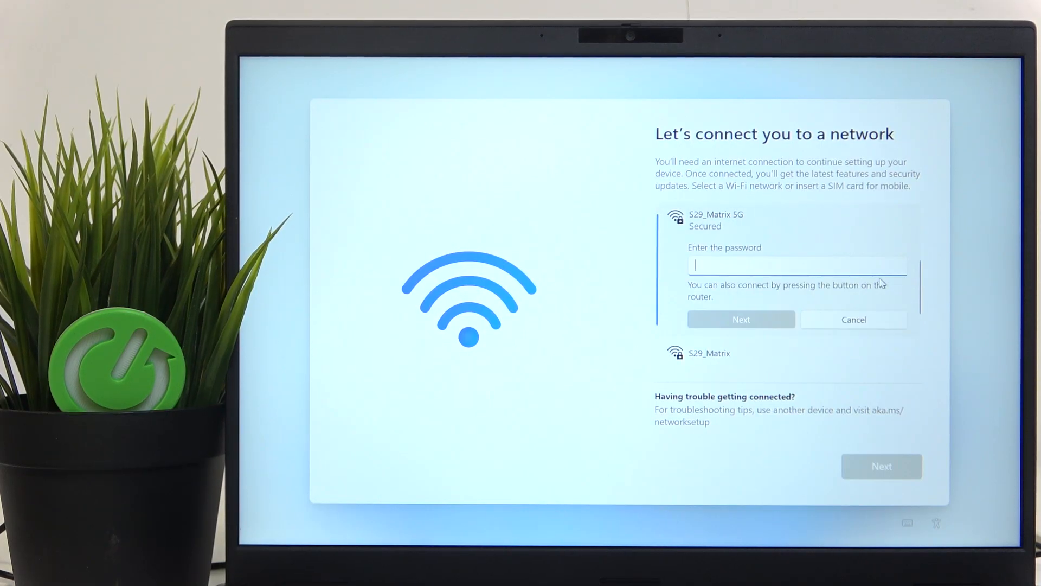
pyautogui.write('••••')
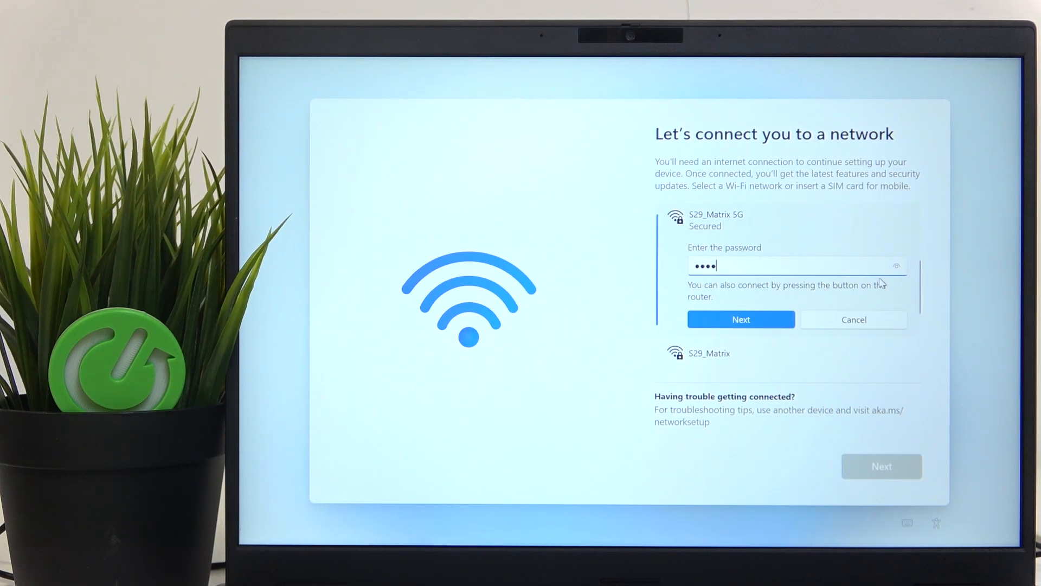
pyautogui.click(740, 319)
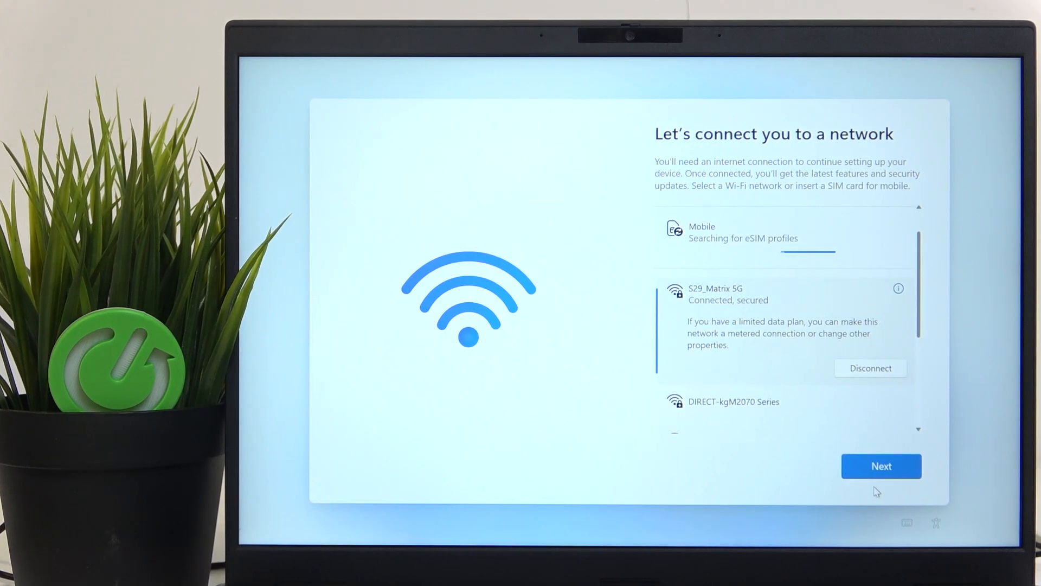
pyautogui.click(881, 465)
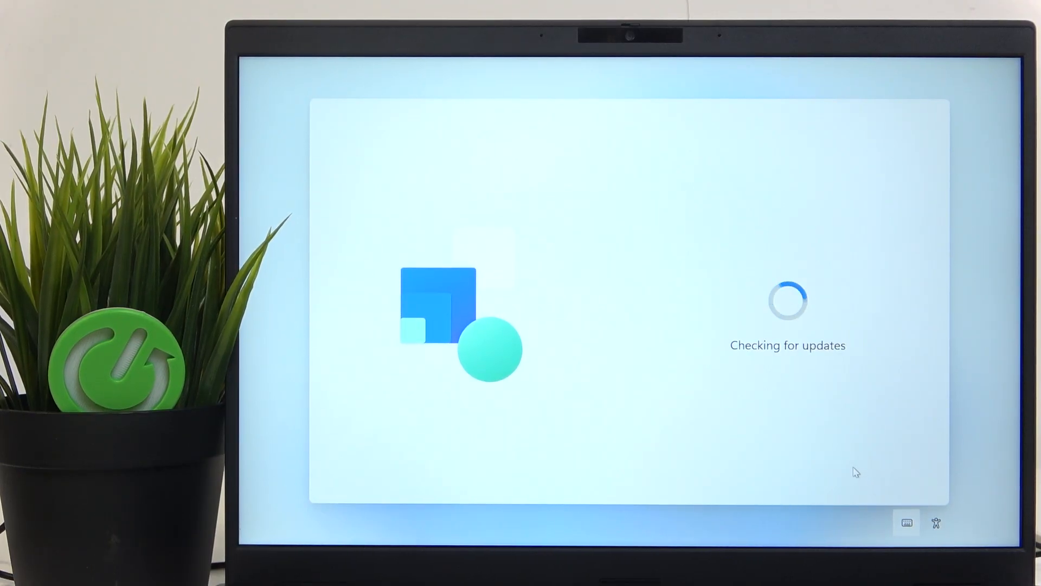
pyautogui.moveTo(863, 467)
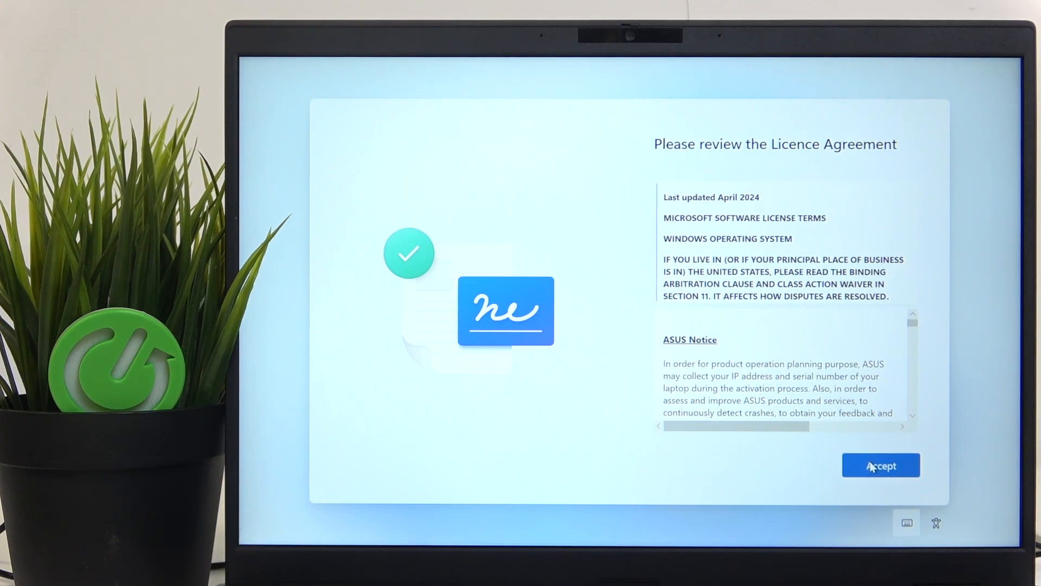
# - Accept the licence agreement and skip naming the device for now
pyautogui.click(881, 465)
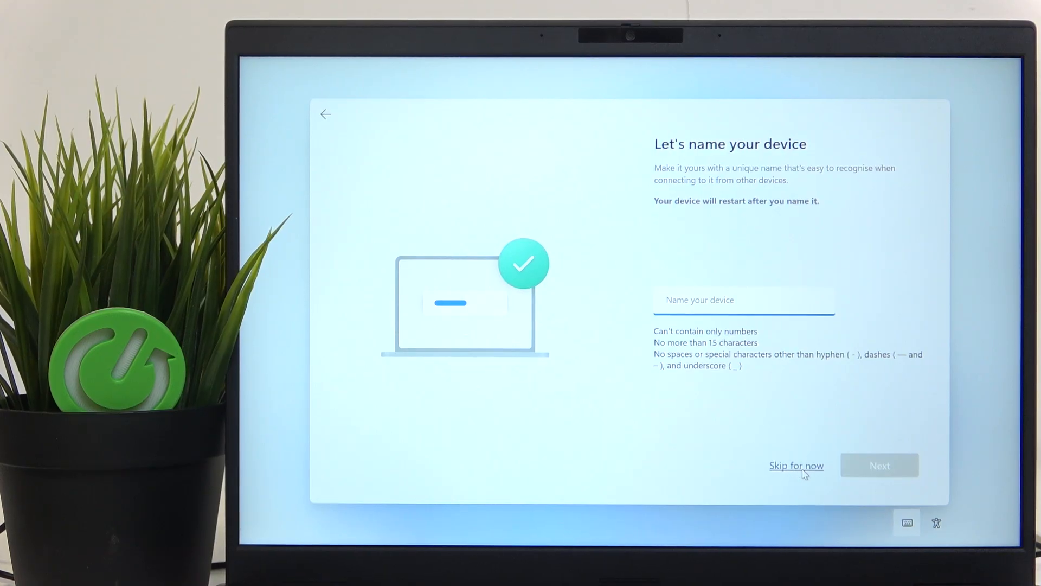
pyautogui.click(796, 466)
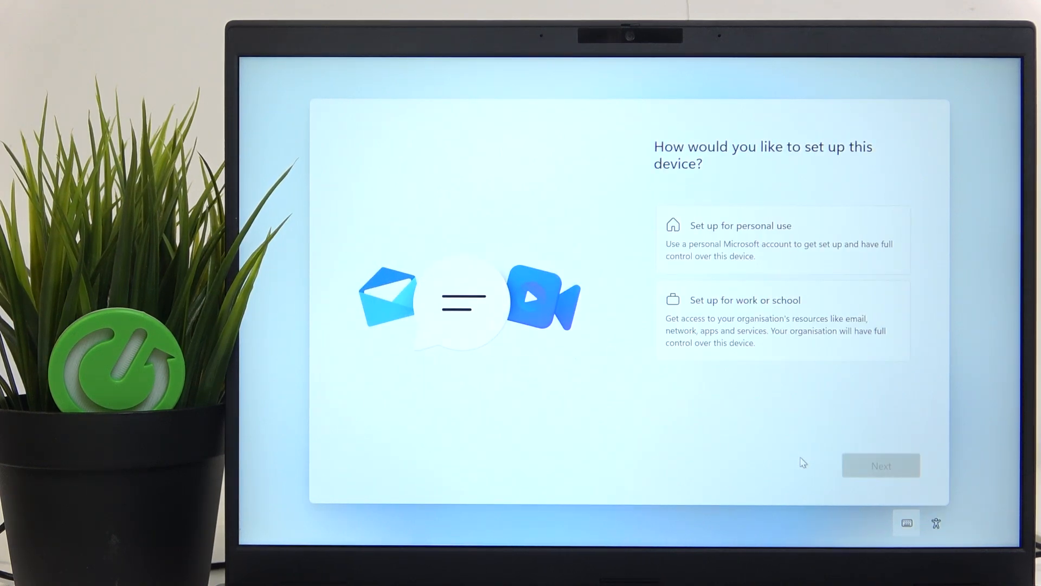
pyautogui.moveTo(747, 118)
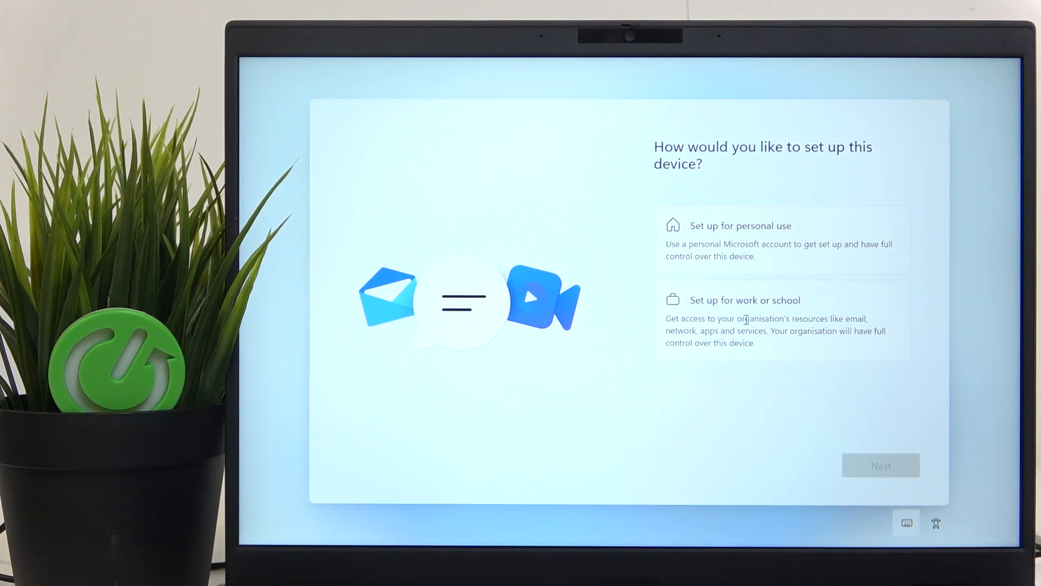
# - Choose 'Set up for personal use' and continue to the Microsoft sign-in page
pyautogui.click(783, 240)
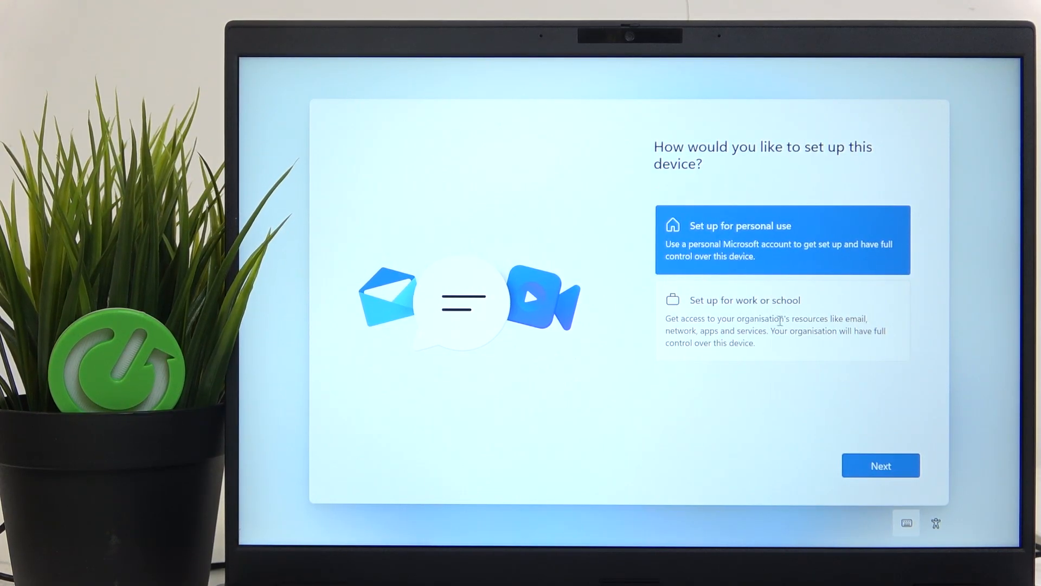
pyautogui.moveTo(804, 329)
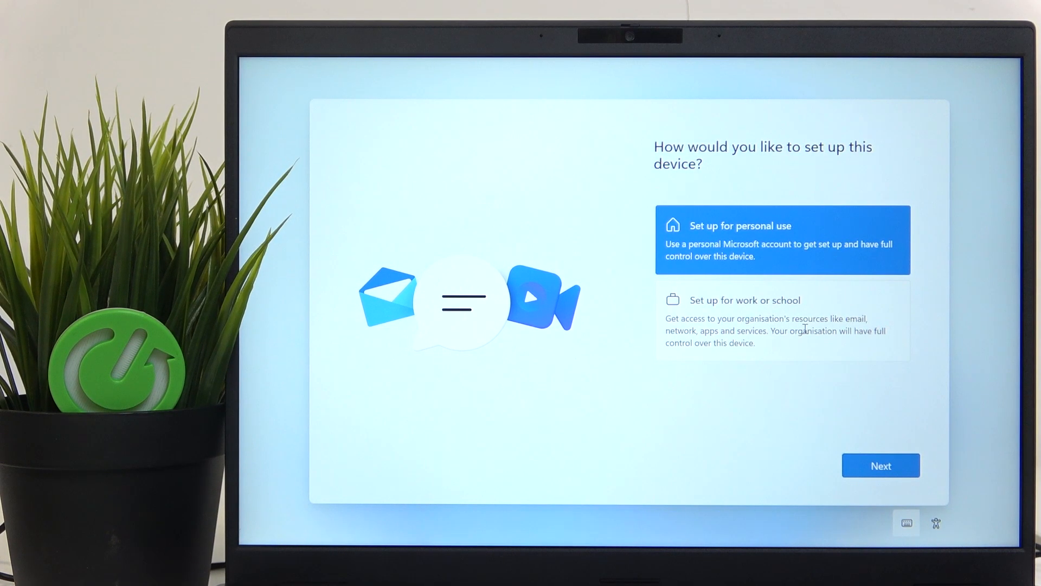
pyautogui.moveTo(754, 393)
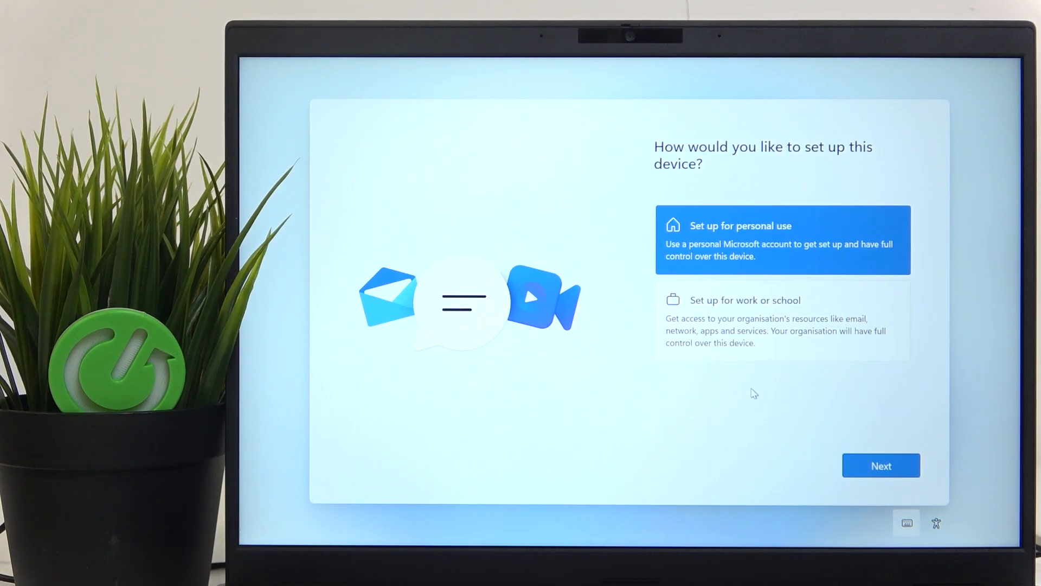
pyautogui.moveTo(777, 381)
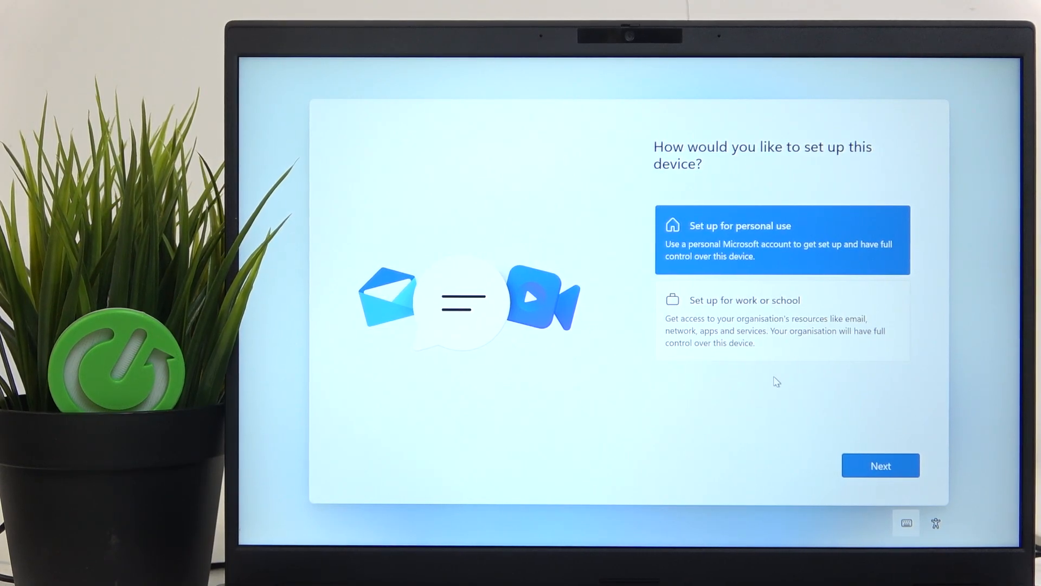
pyautogui.moveTo(778, 436)
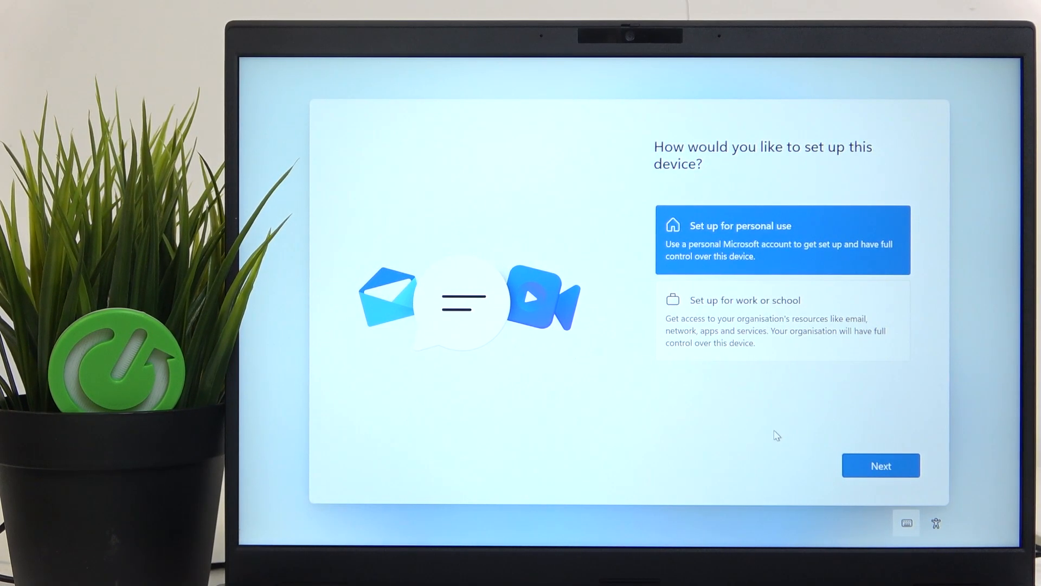
pyautogui.moveTo(882, 473)
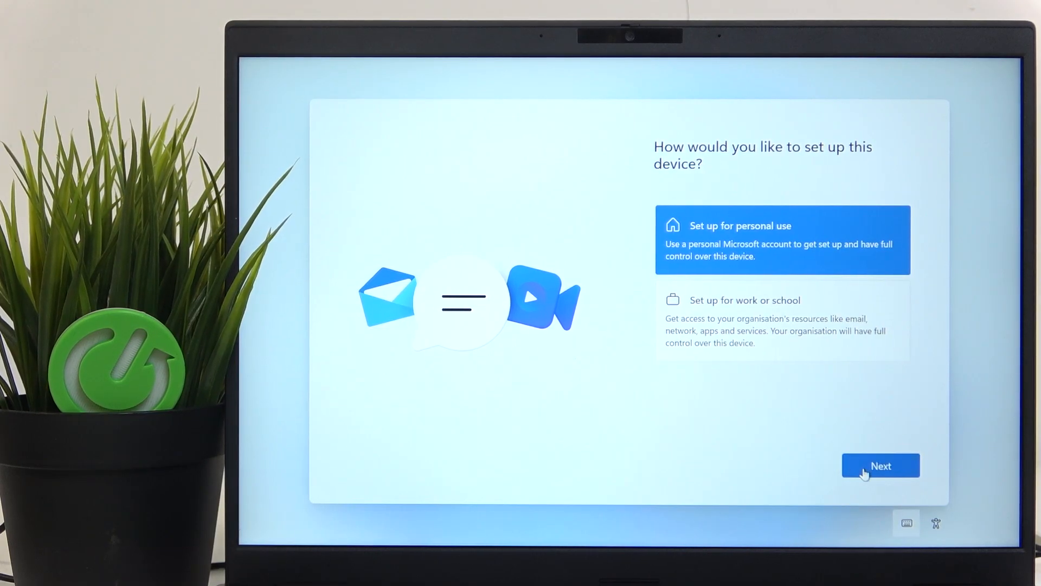
pyautogui.click(881, 466)
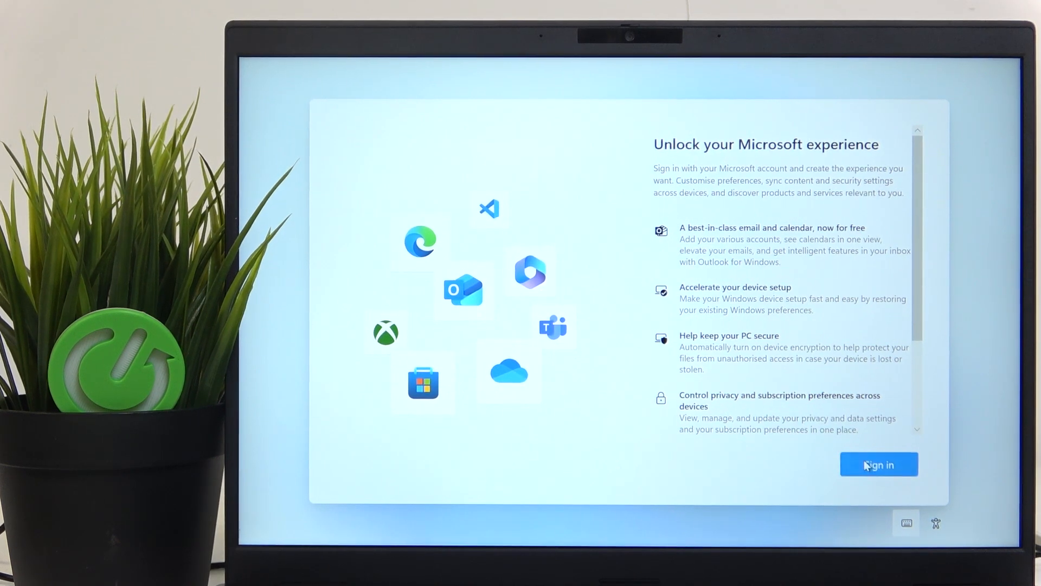
pyautogui.click(878, 465)
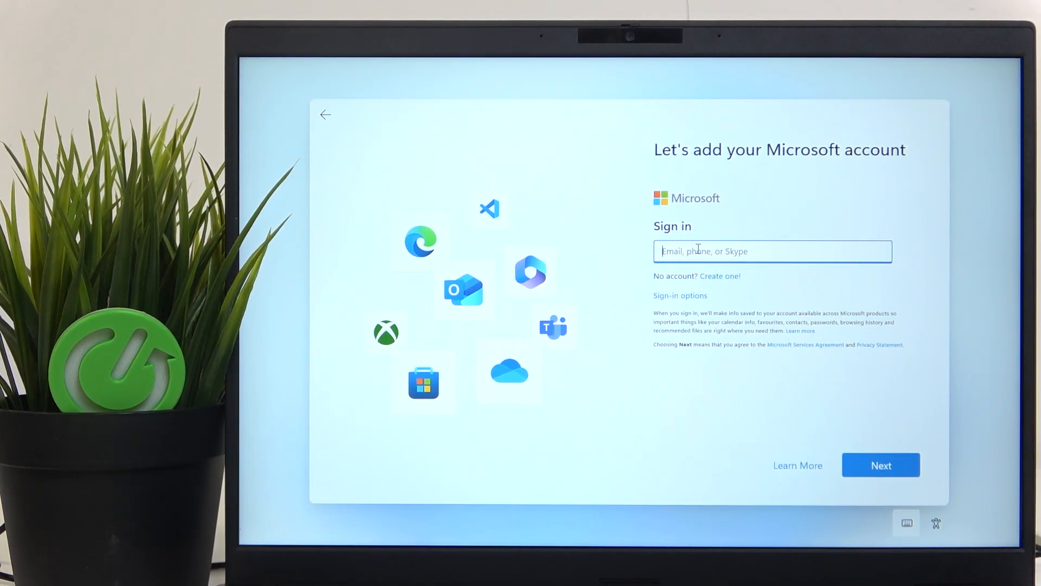
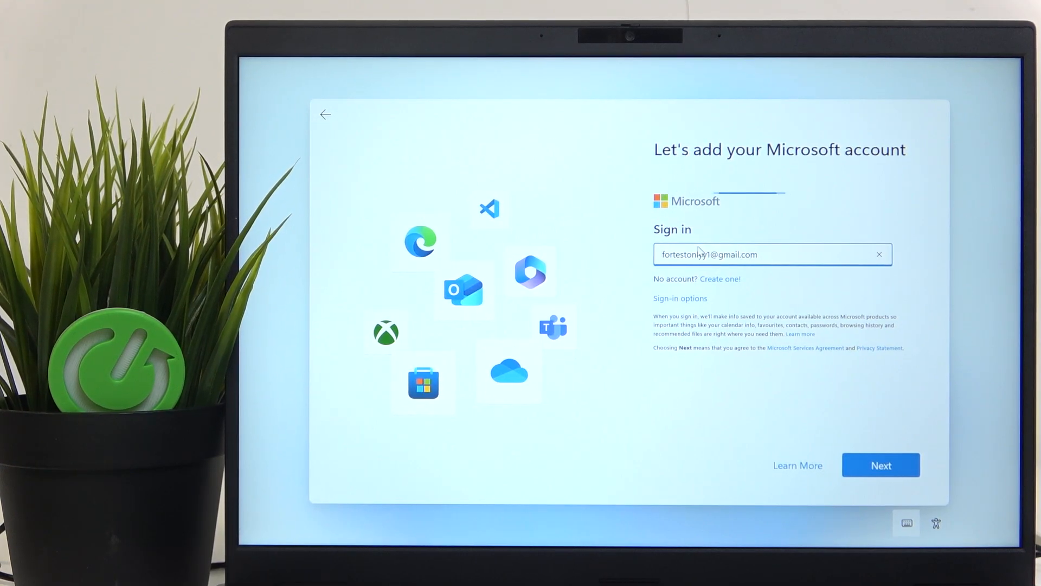
pyautogui.click(880, 465)
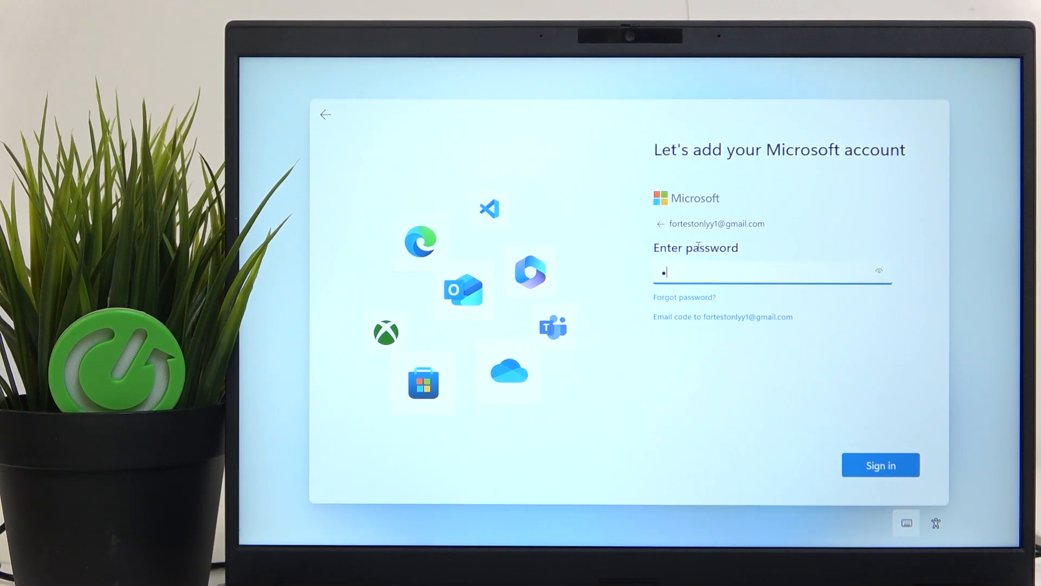
pyautogui.write('password')
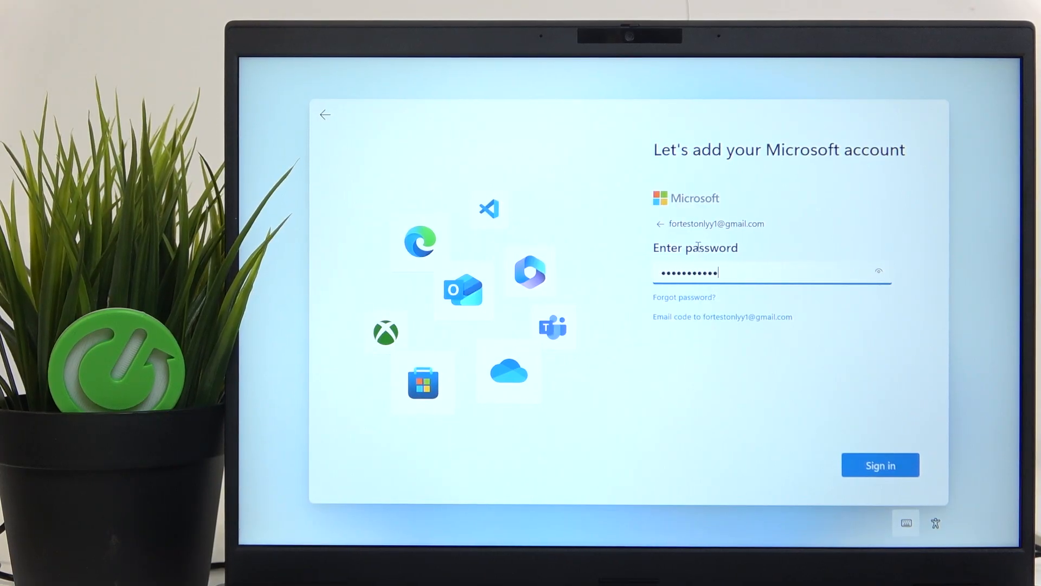
pyautogui.click(880, 465)
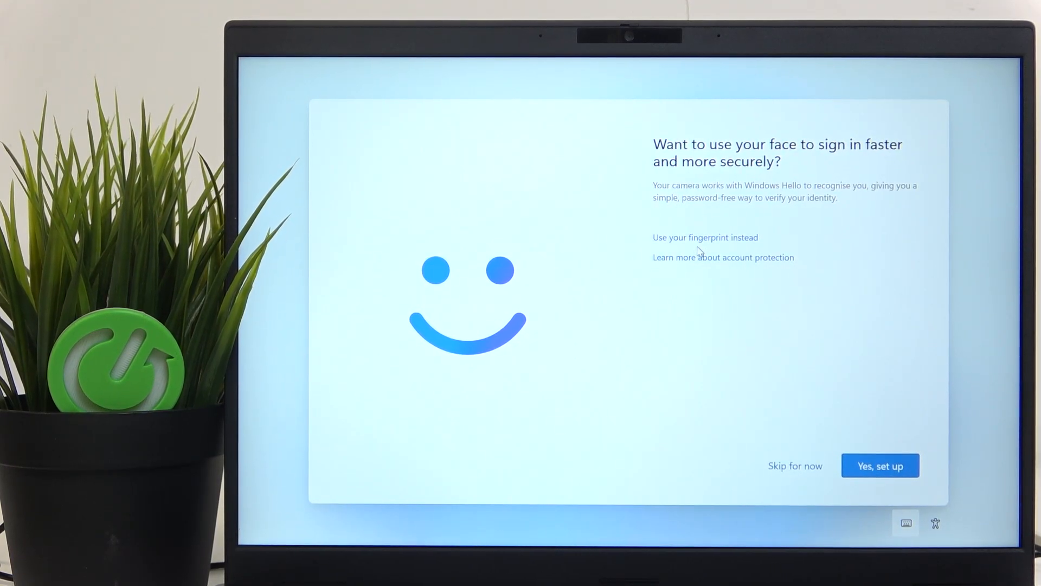
pyautogui.moveTo(705, 237)
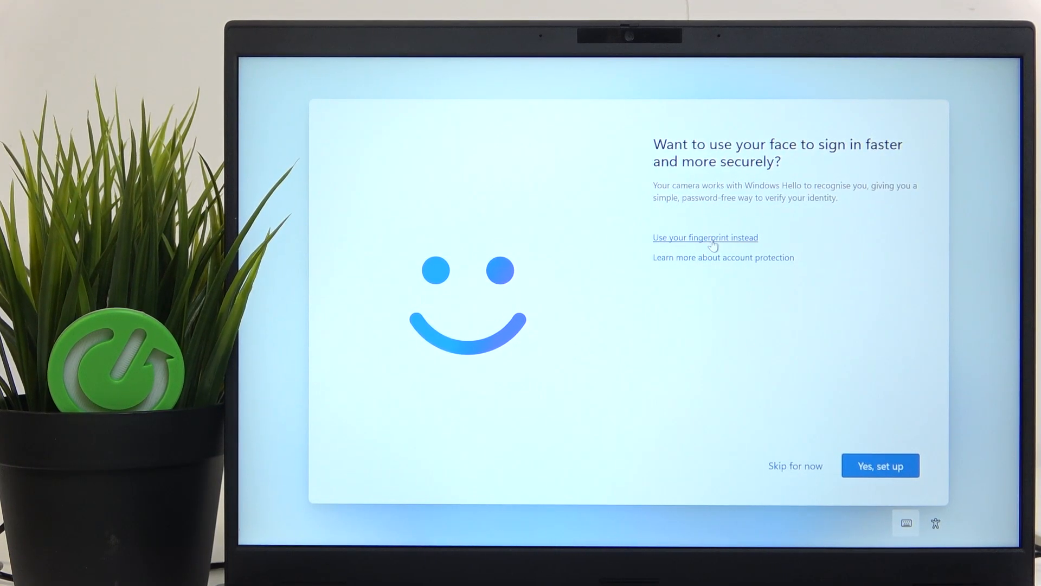
pyautogui.moveTo(796, 466)
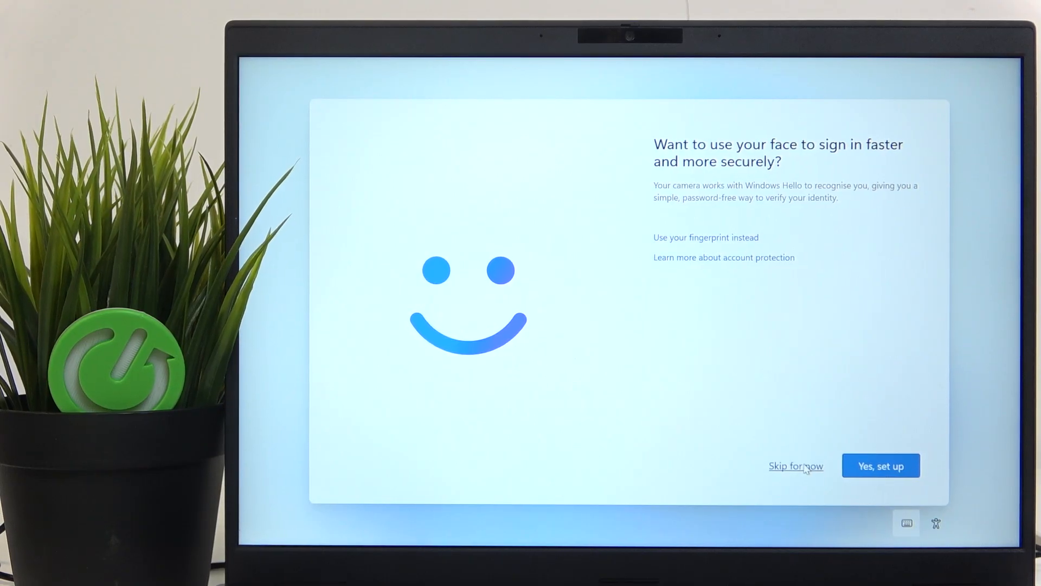
pyautogui.moveTo(807, 471)
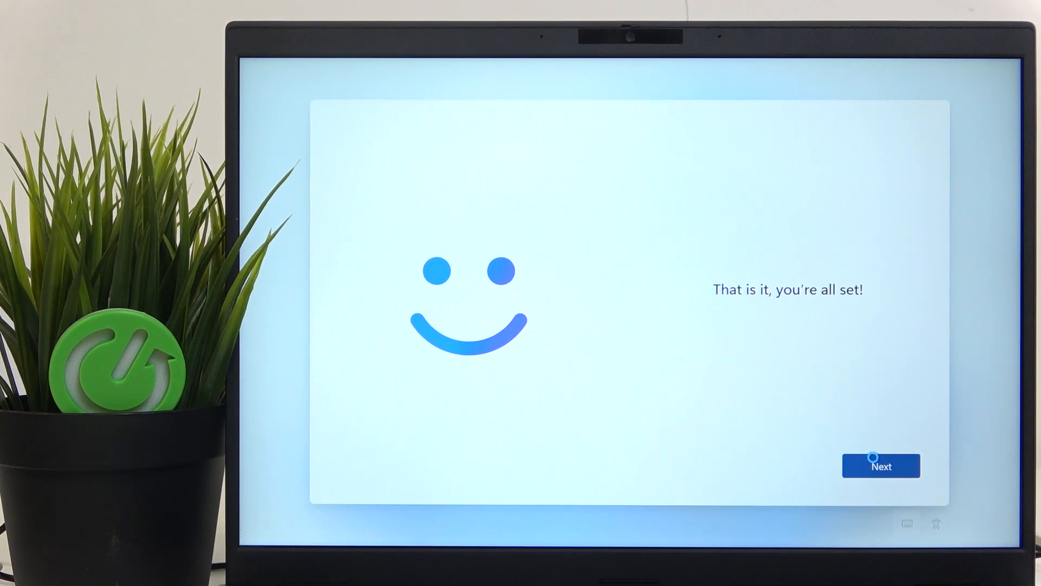
# - Move past completed face sign-in, then create and confirm a new Windows Hello PIN
pyautogui.click(881, 465)
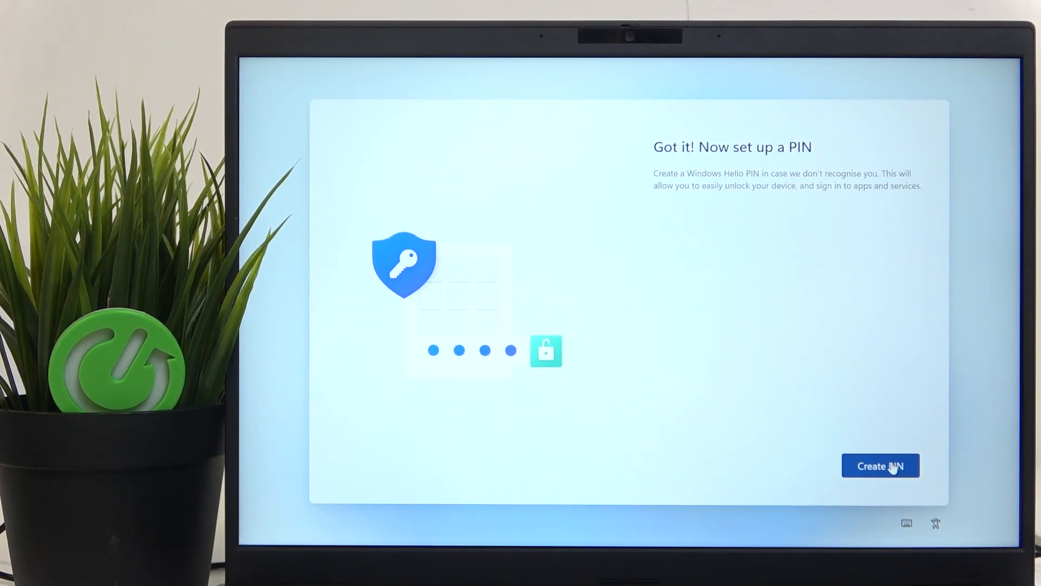
pyautogui.click(880, 466)
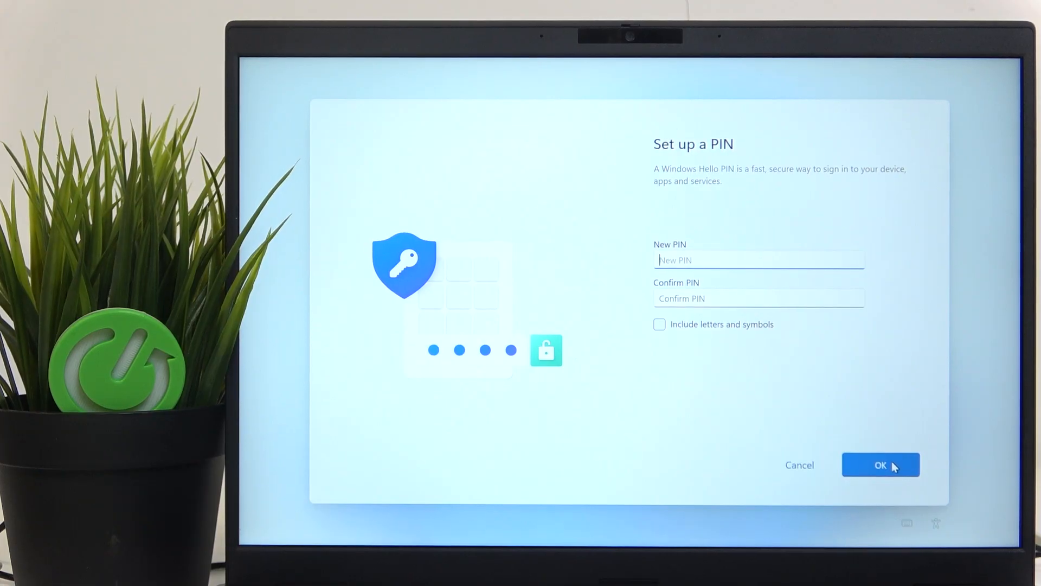
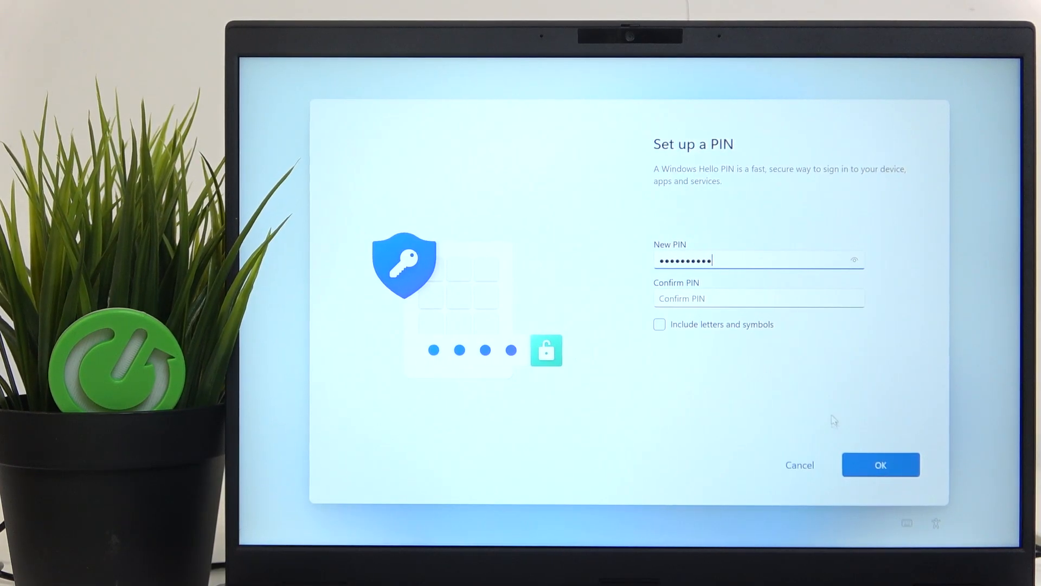
pyautogui.click(757, 298)
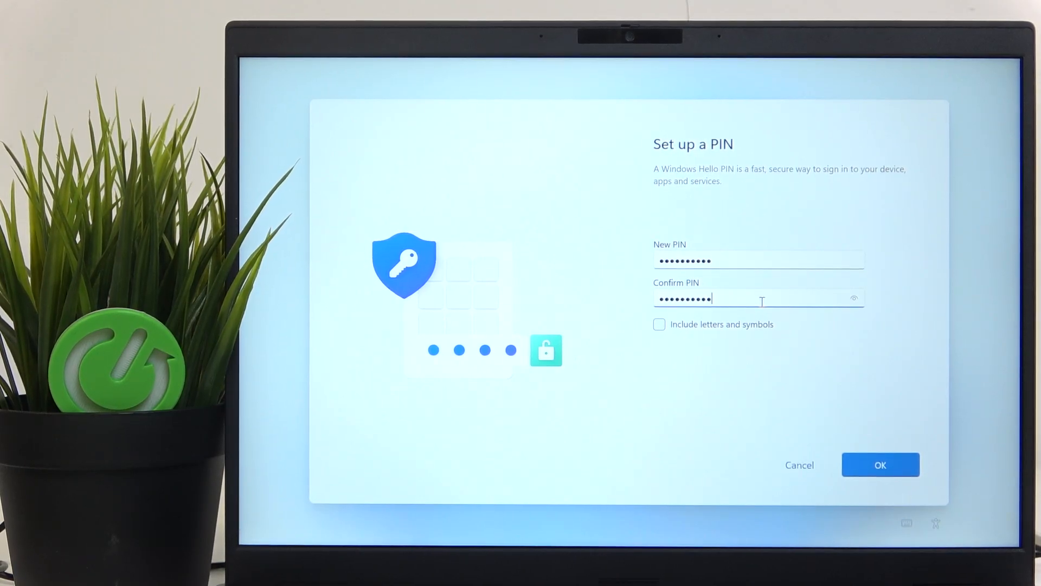
pyautogui.click(880, 464)
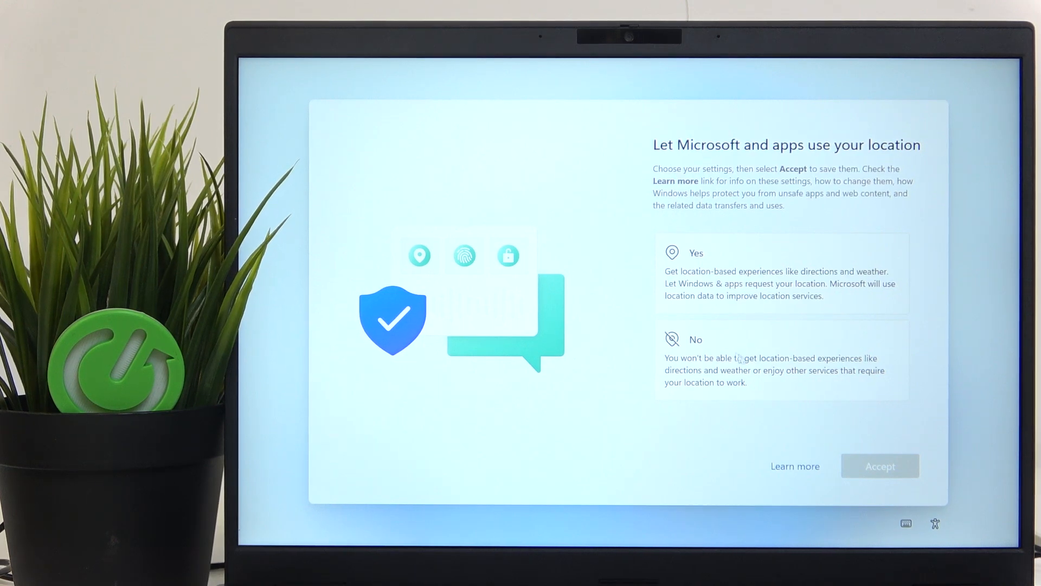
# - Decline location and Find my device, and send only required diagnostic data
pyautogui.click(781, 360)
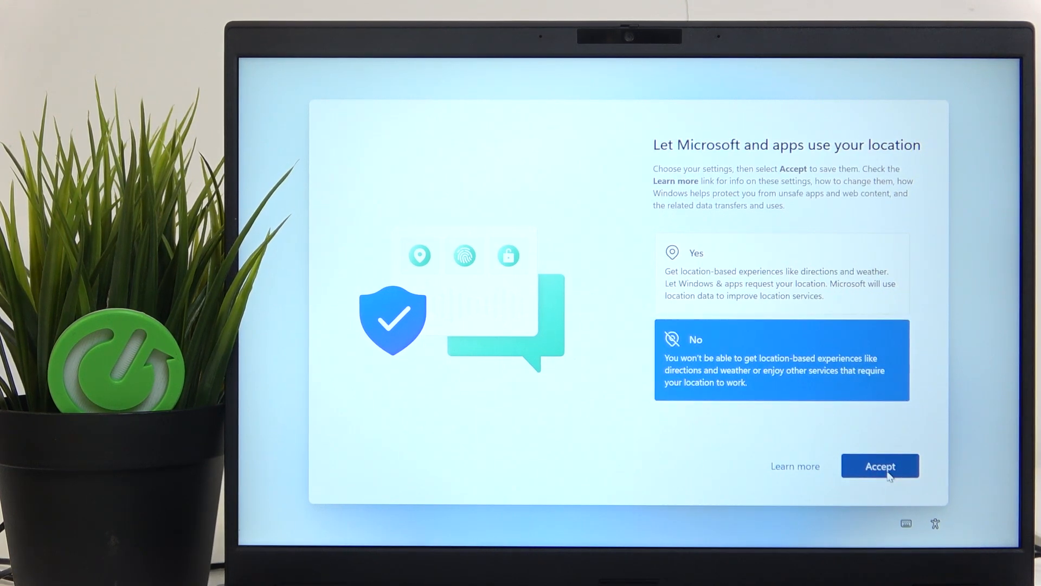
pyautogui.click(880, 465)
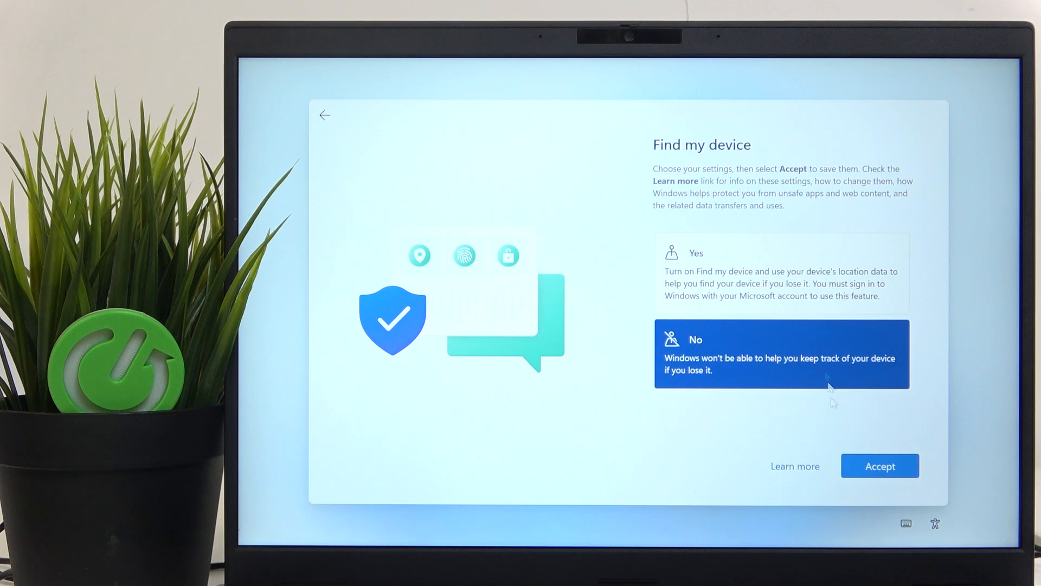
pyautogui.click(879, 465)
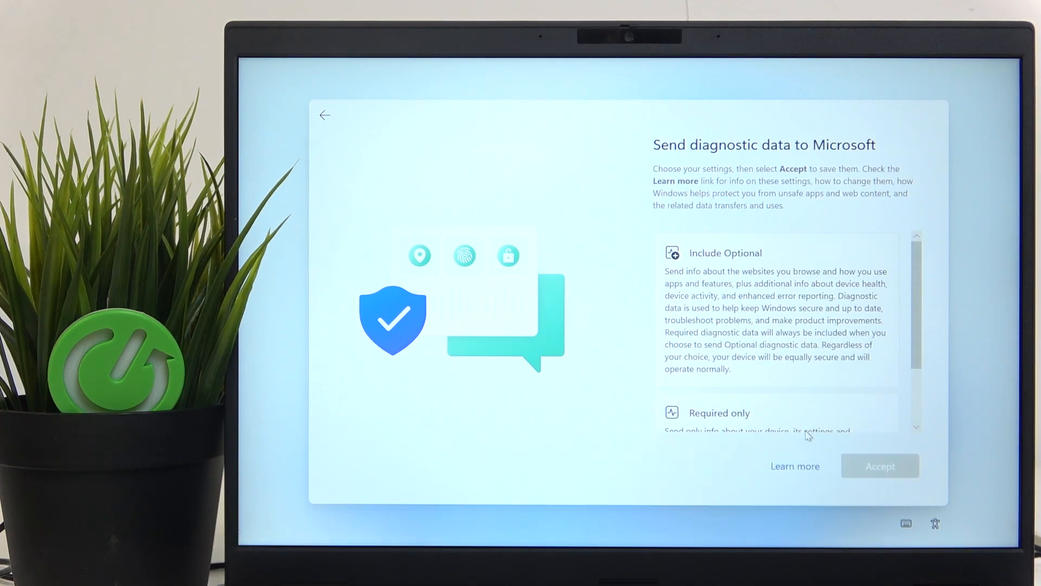
pyautogui.click(719, 412)
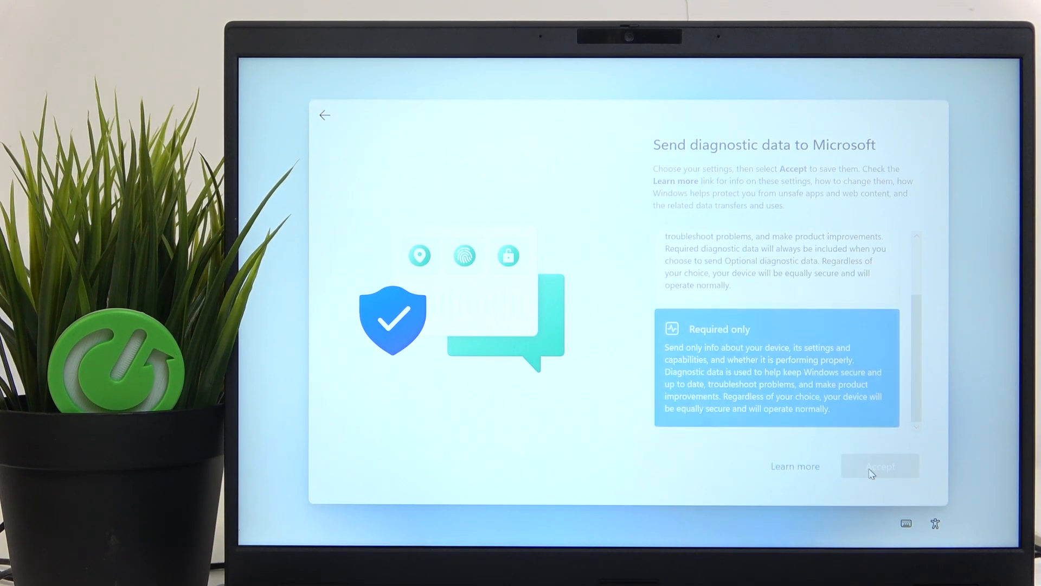
pyautogui.click(880, 465)
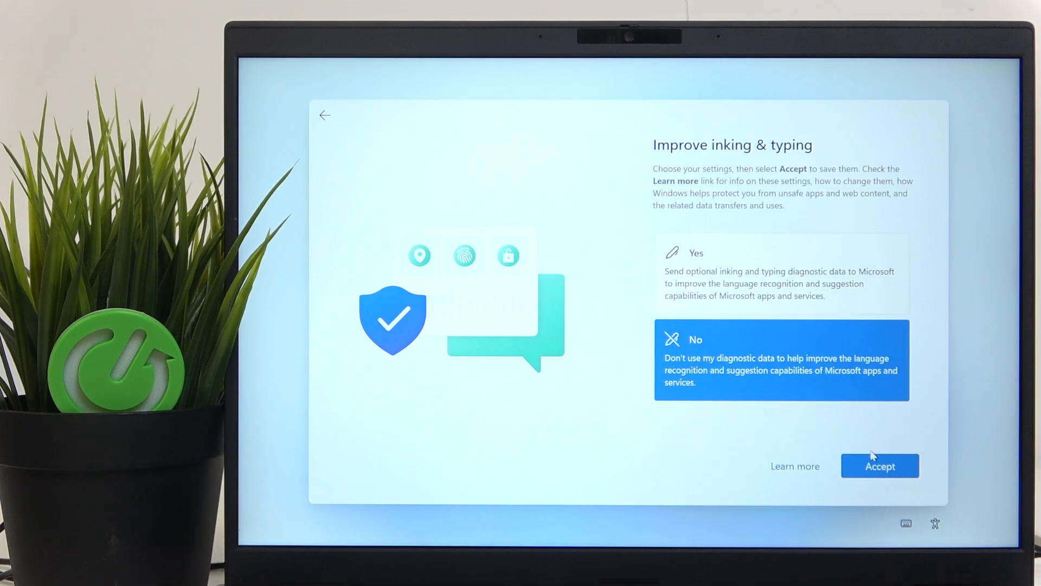
# - Decline inking and typing data, tailored experiences and advertising ID
pyautogui.click(879, 465)
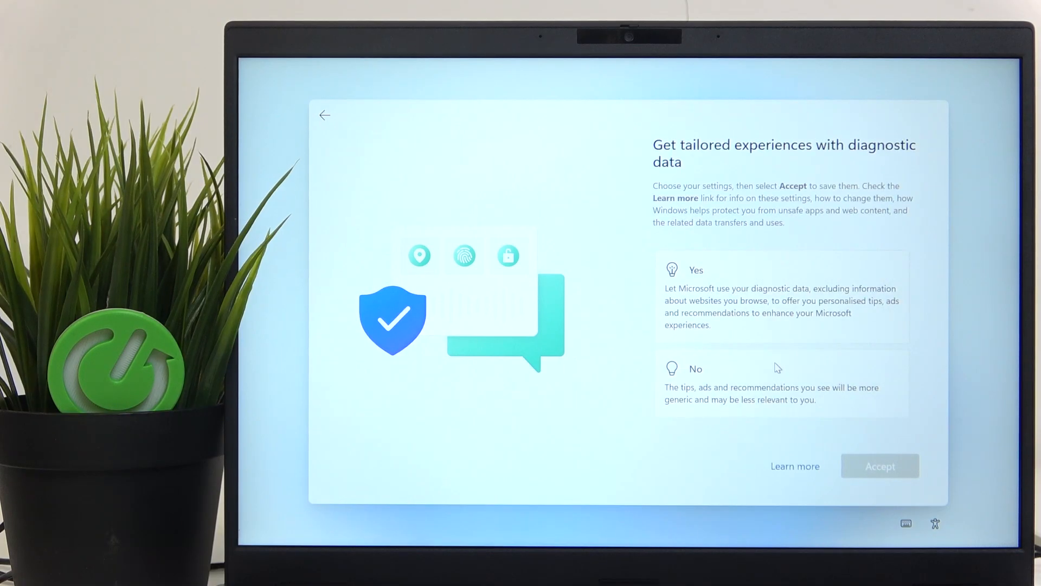
pyautogui.click(781, 384)
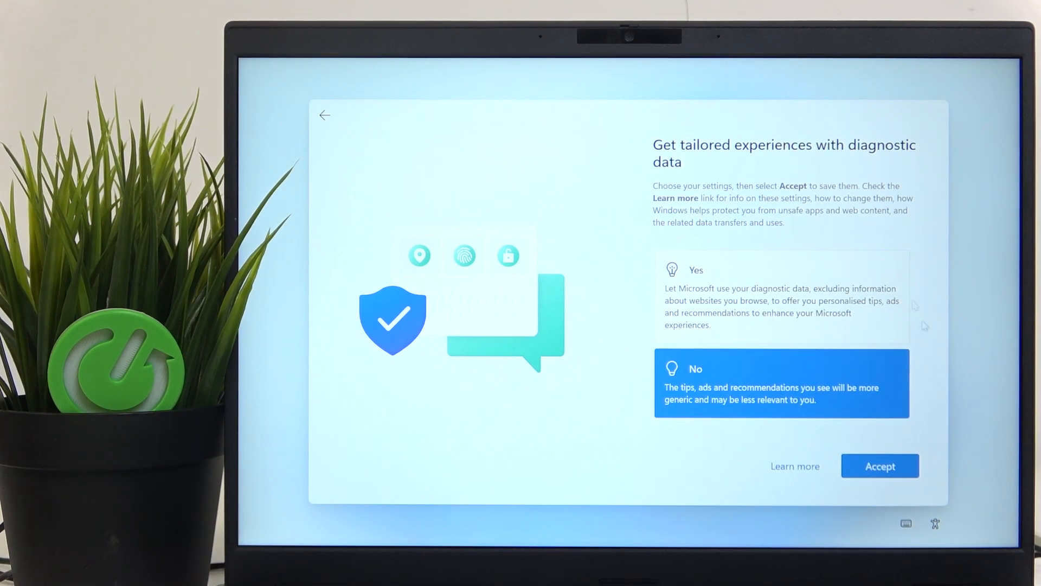
pyautogui.click(880, 466)
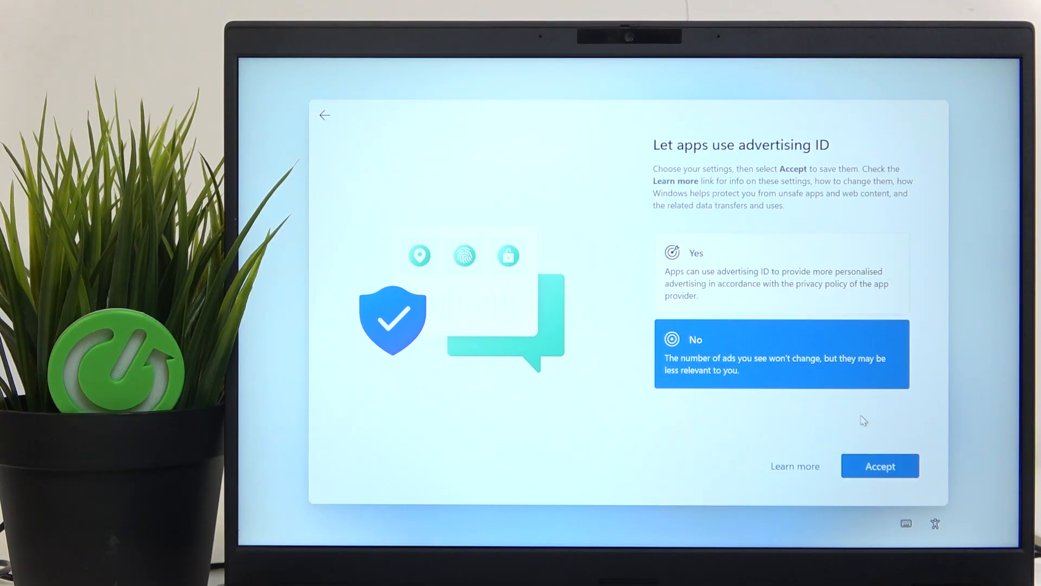
pyautogui.click(880, 465)
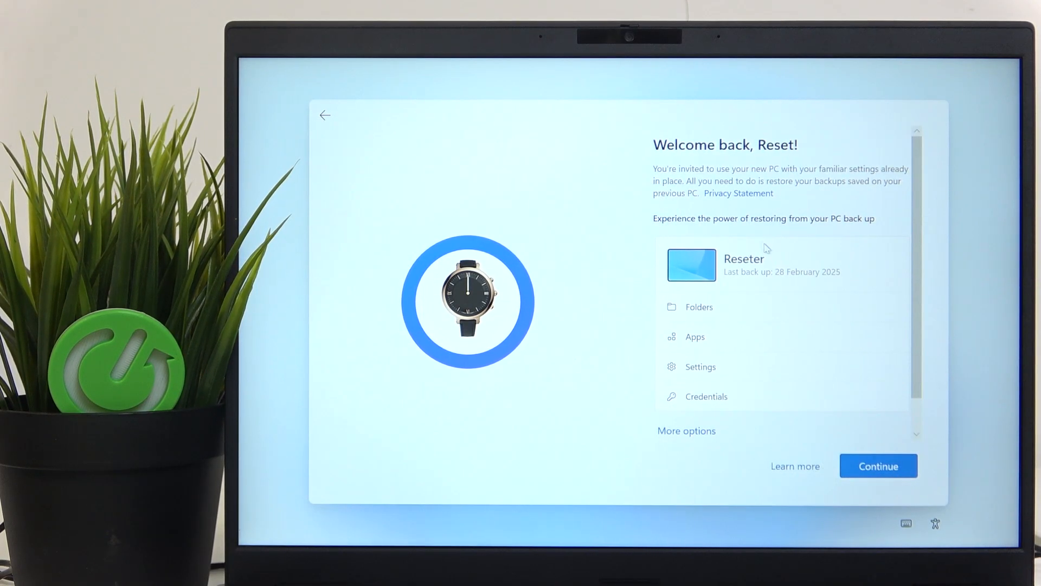
pyautogui.moveTo(845, 428)
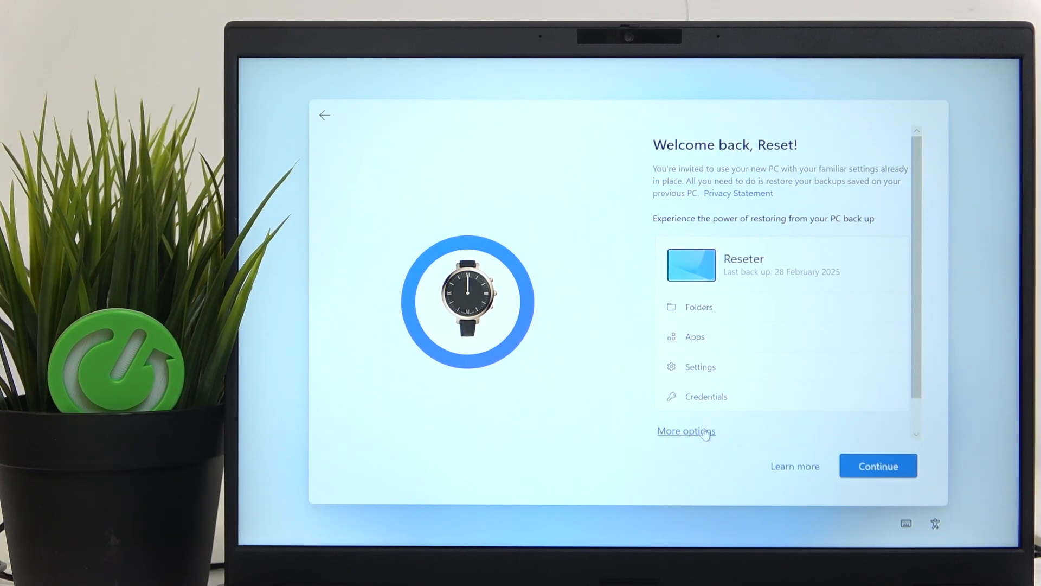
# - Decline restoring the backup and confirm setting up as a new PC
pyautogui.click(686, 430)
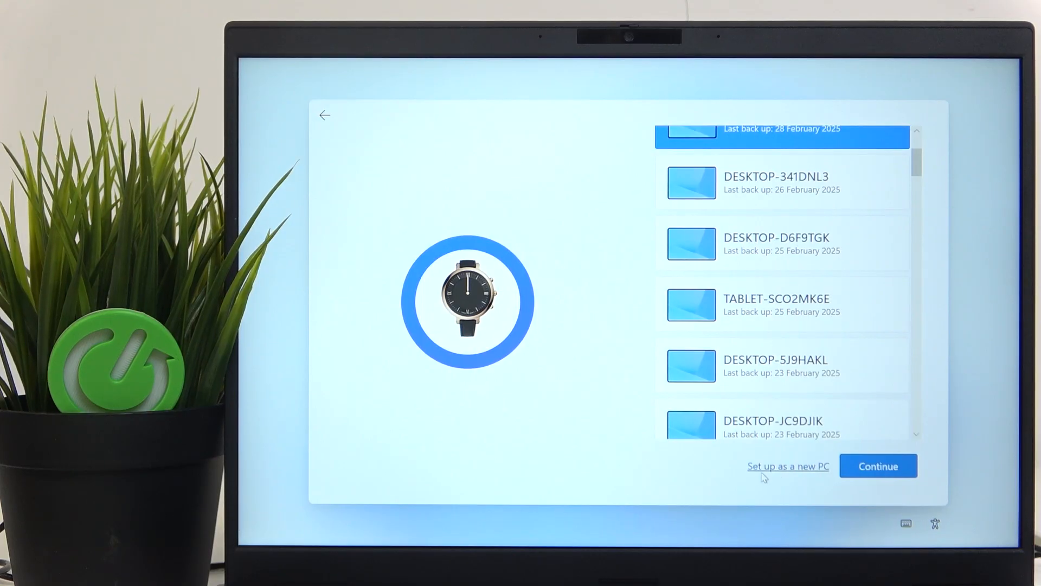
pyautogui.click(788, 466)
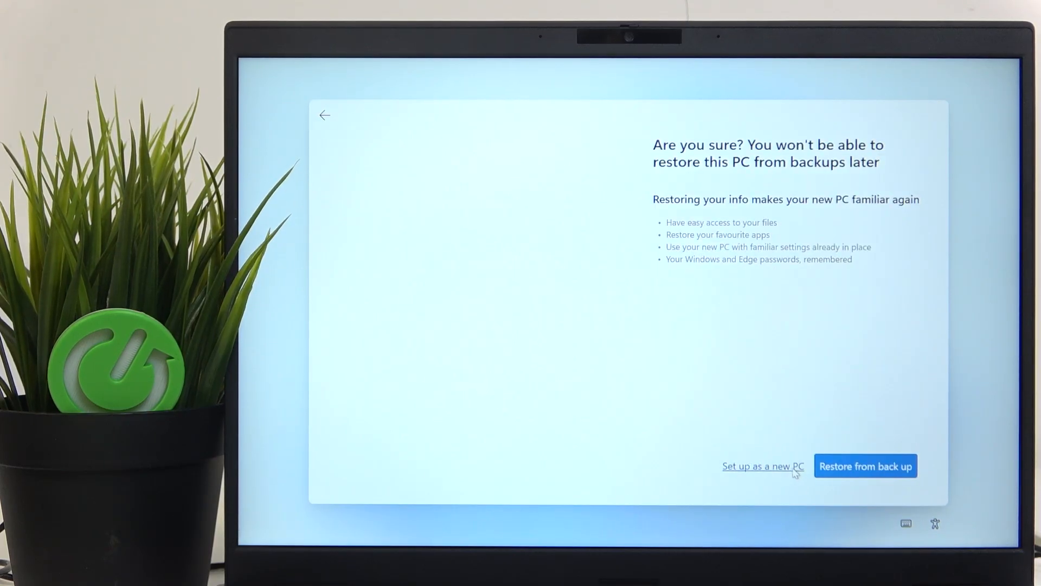
pyautogui.click(762, 466)
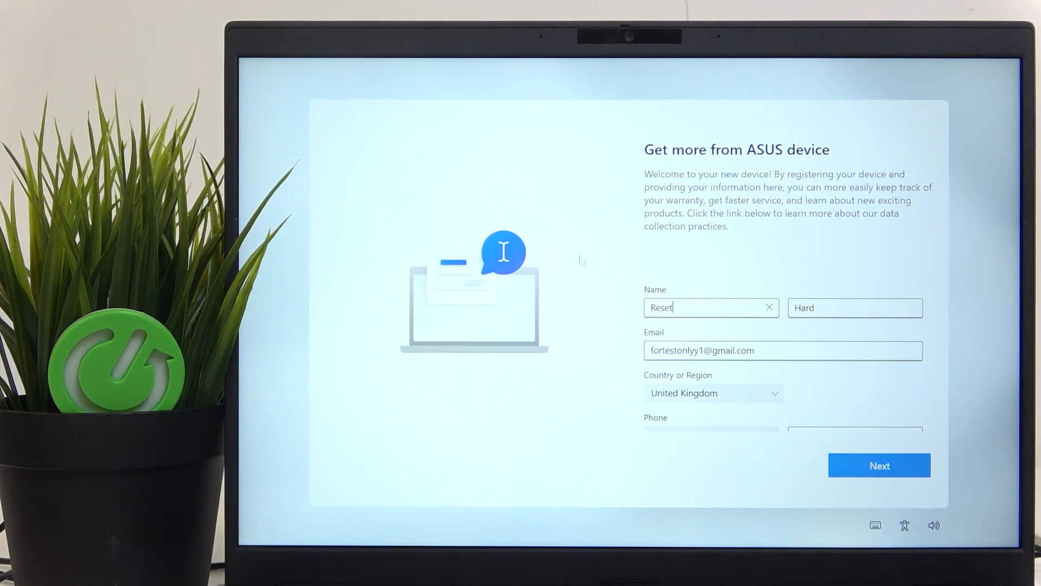
# - Pass the ASUS registration pages without ticking any ASUS or McAfee options
pyautogui.scroll(-3)
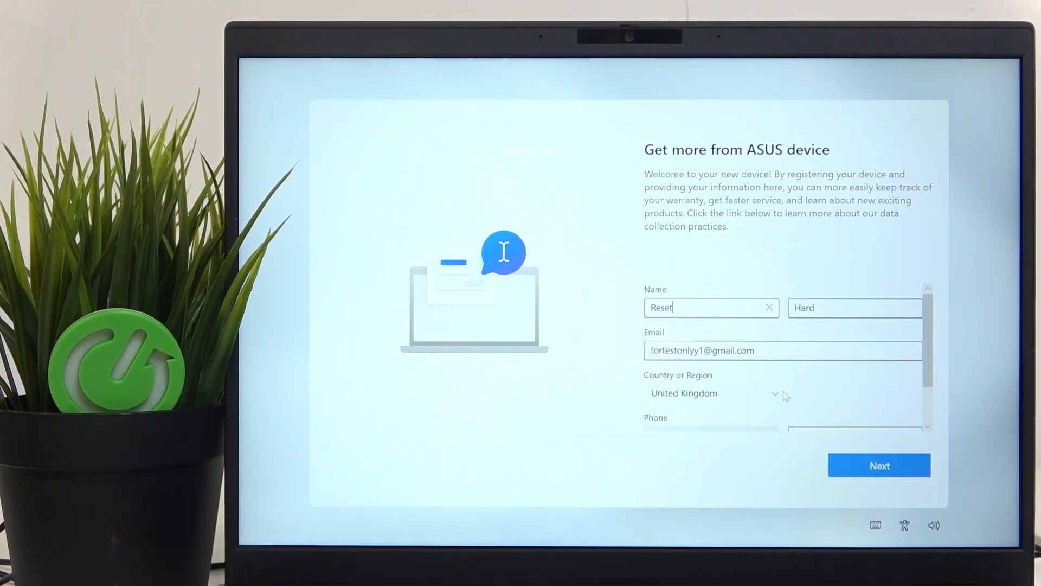
pyautogui.moveTo(767, 397)
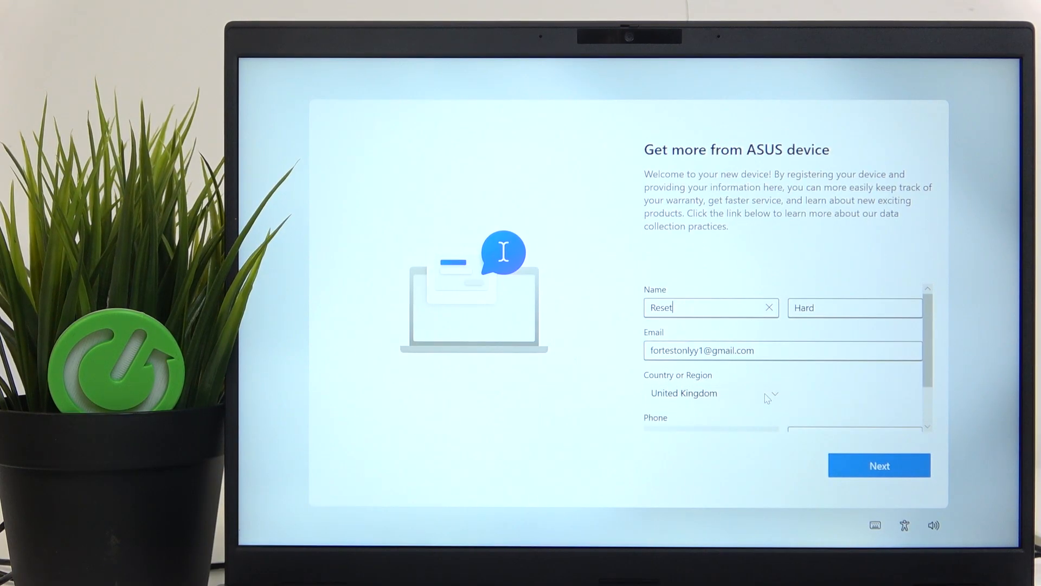
pyautogui.scroll(-3)
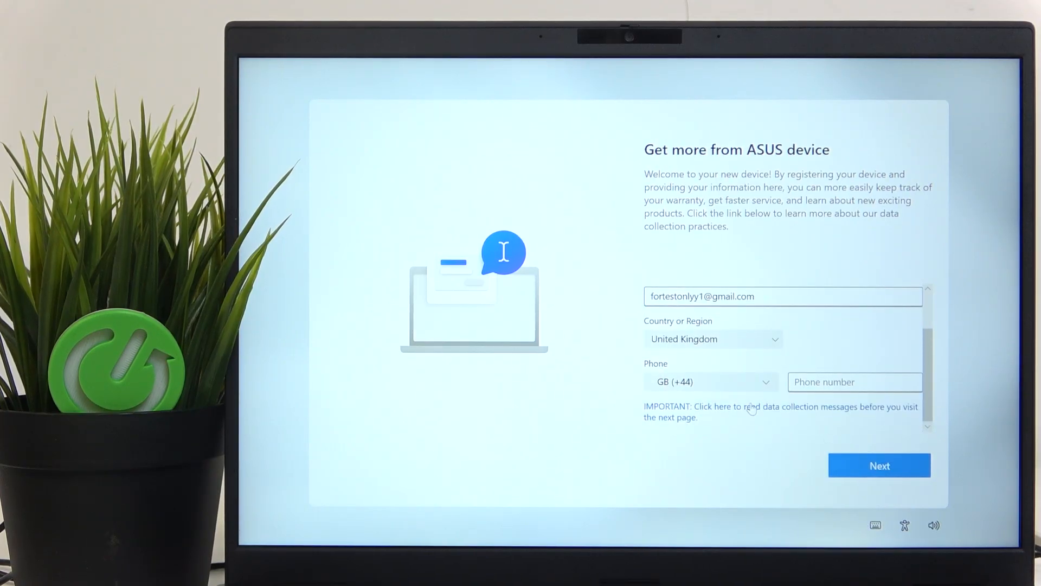
pyautogui.moveTo(855, 468)
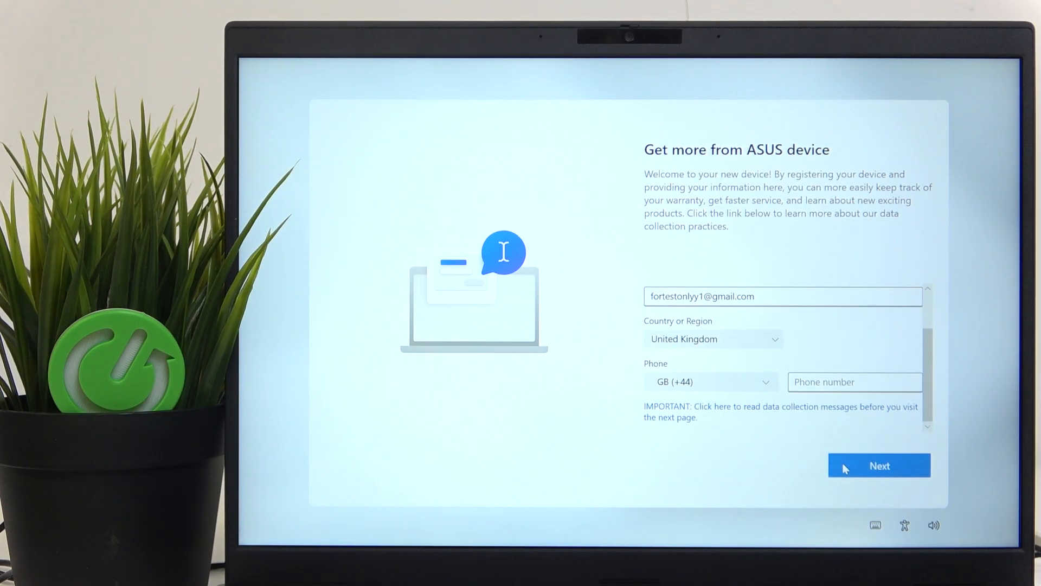
pyautogui.click(880, 465)
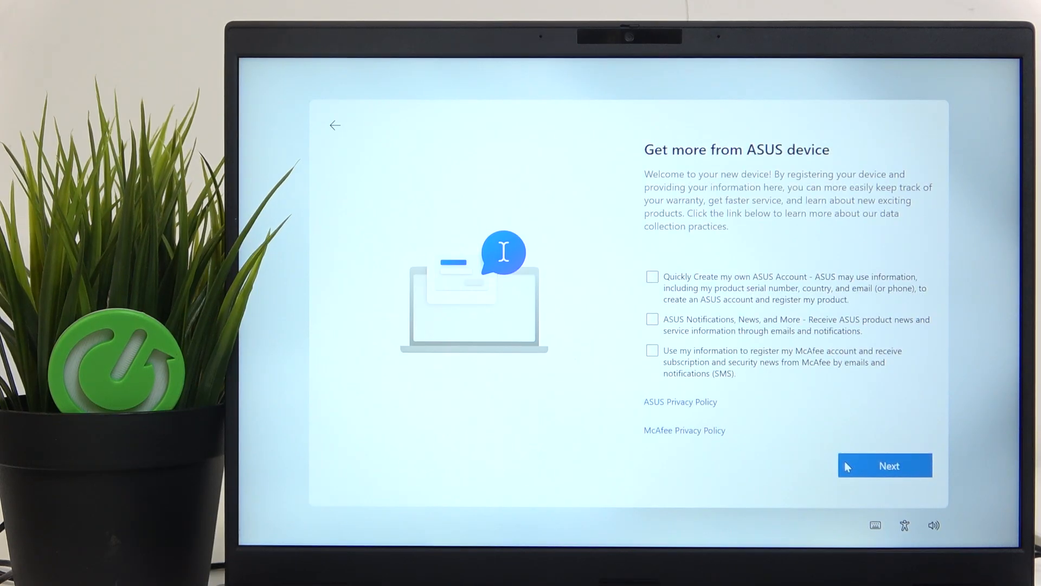
pyautogui.click(886, 465)
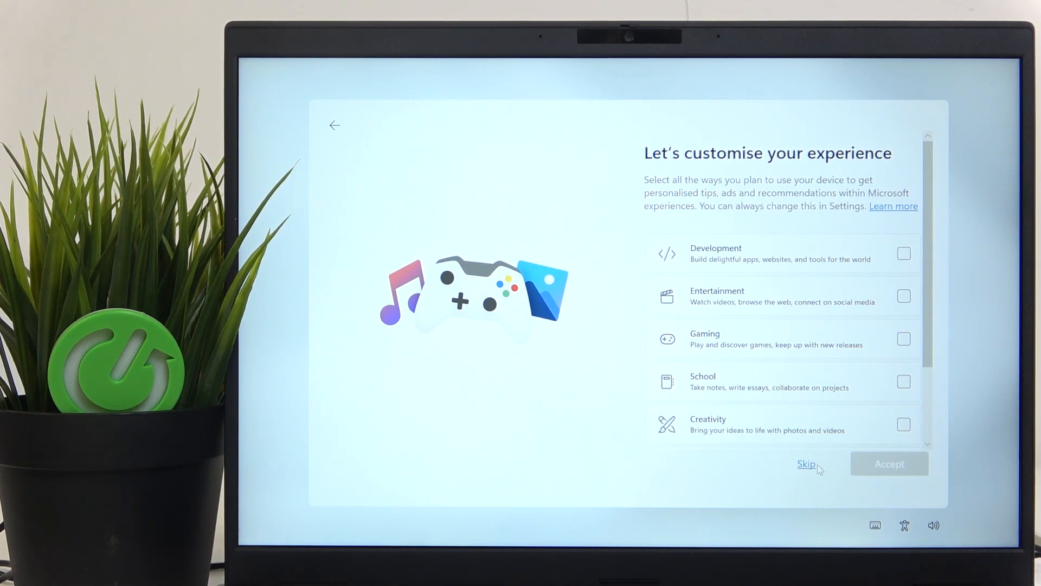
# - Skip device-use customisation and linking a phone
pyautogui.click(807, 464)
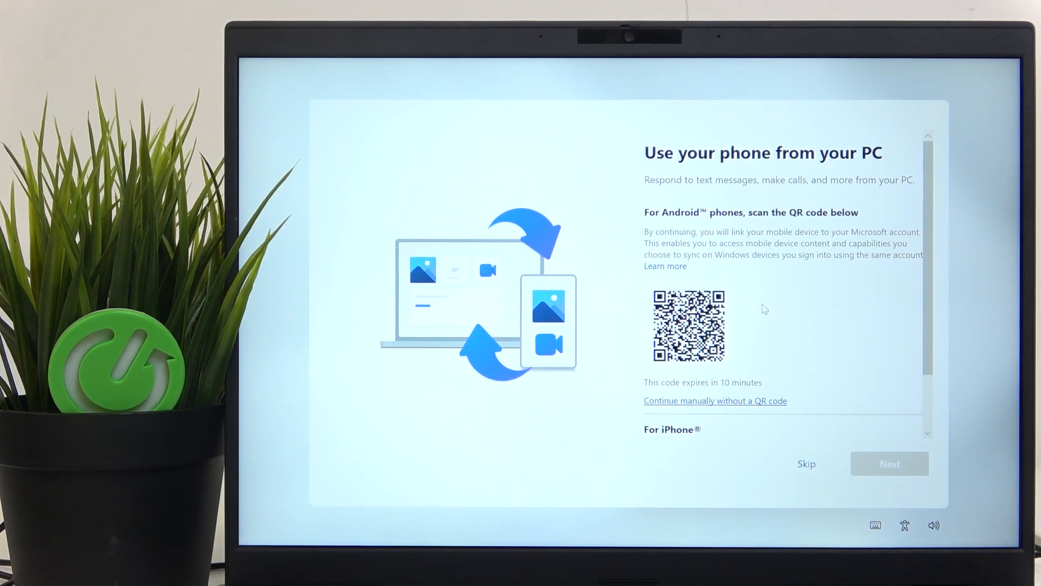
pyautogui.scroll(-3)
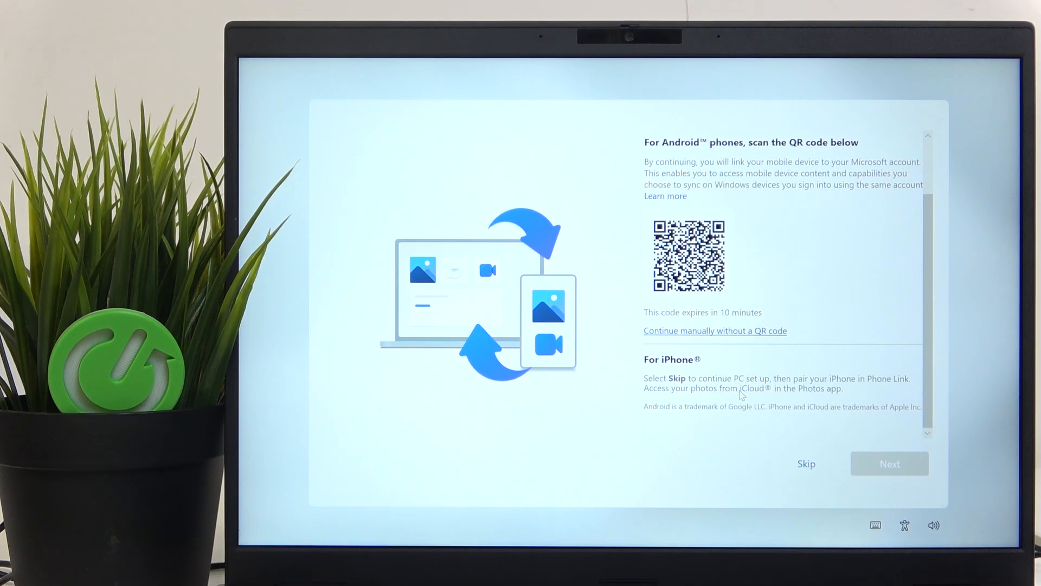
pyautogui.moveTo(853, 417)
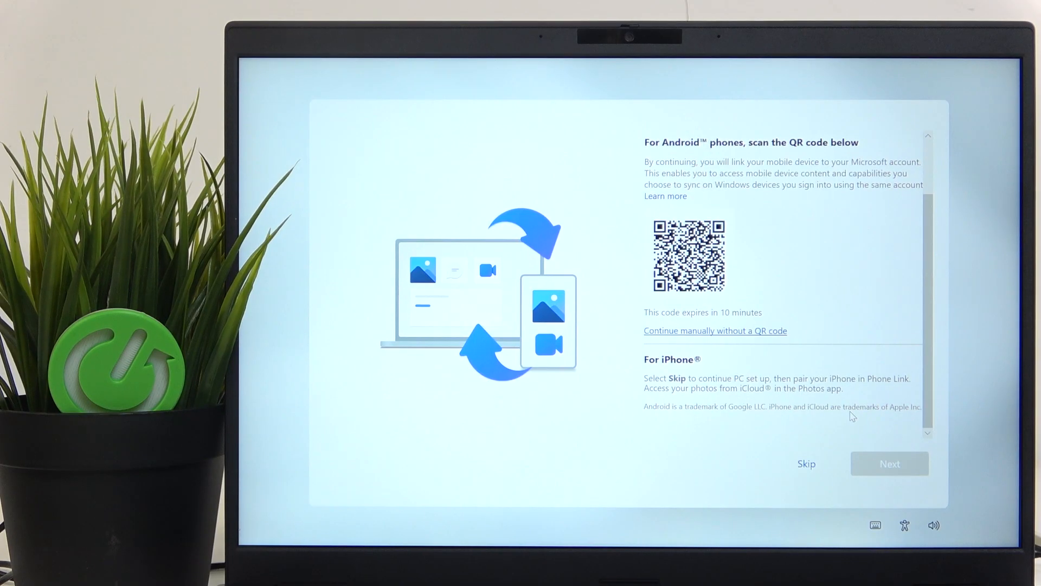
pyautogui.click(806, 464)
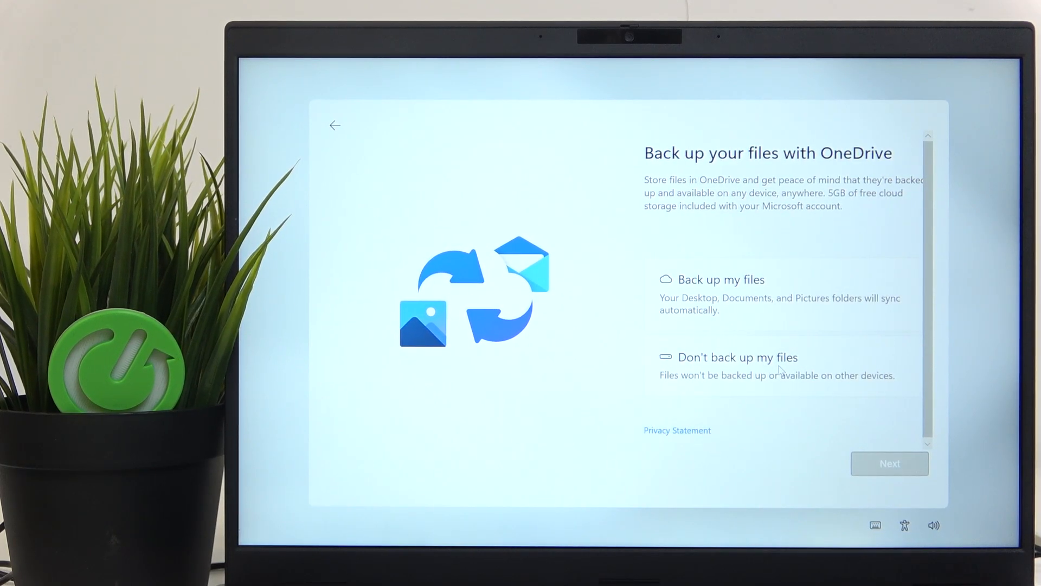
# - Turn on OneDrive file backup, skip phone photo backup and decline browser data import
pyautogui.click(720, 279)
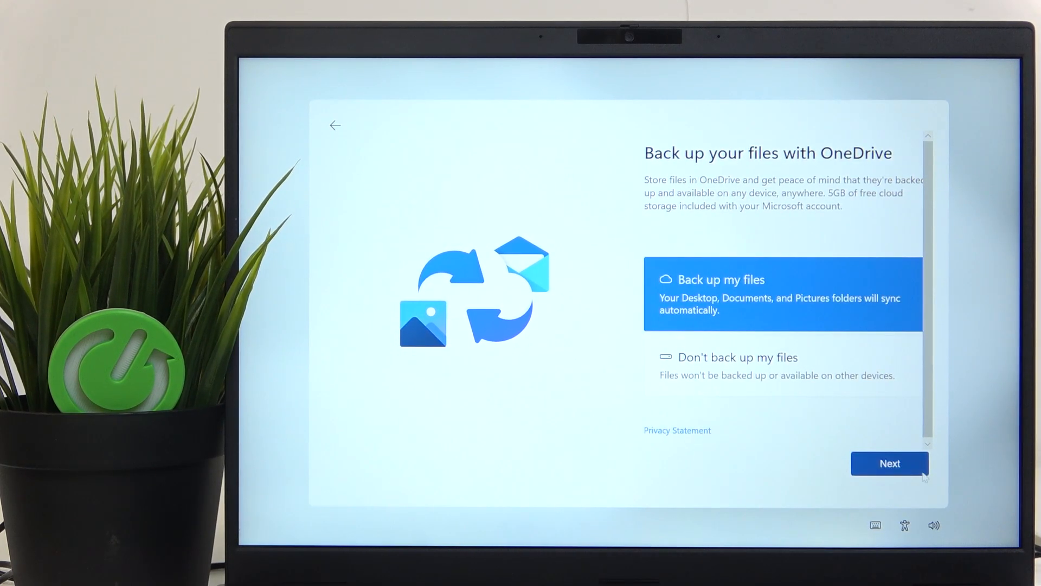
pyautogui.click(889, 463)
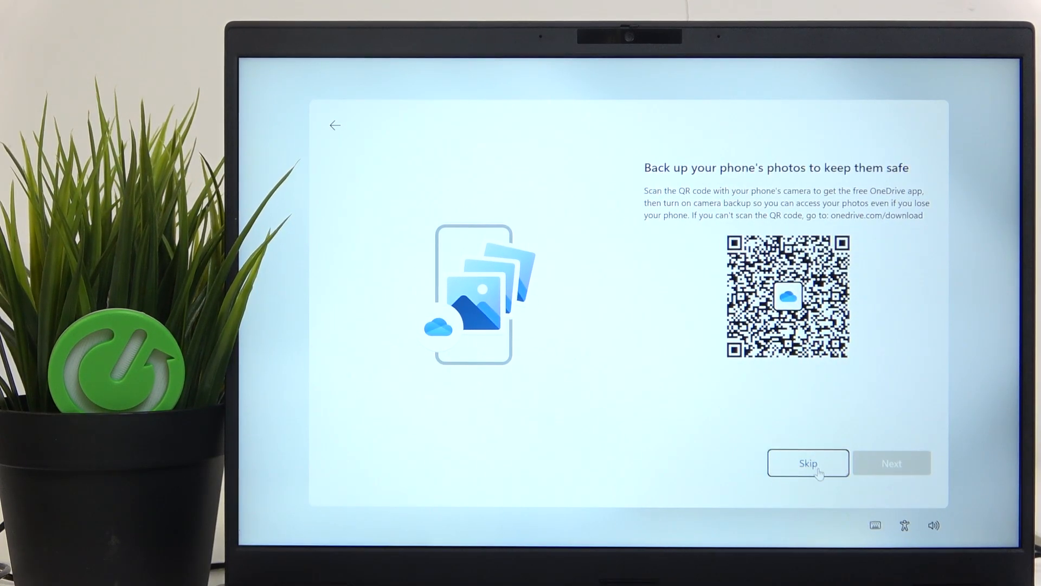
pyautogui.click(807, 462)
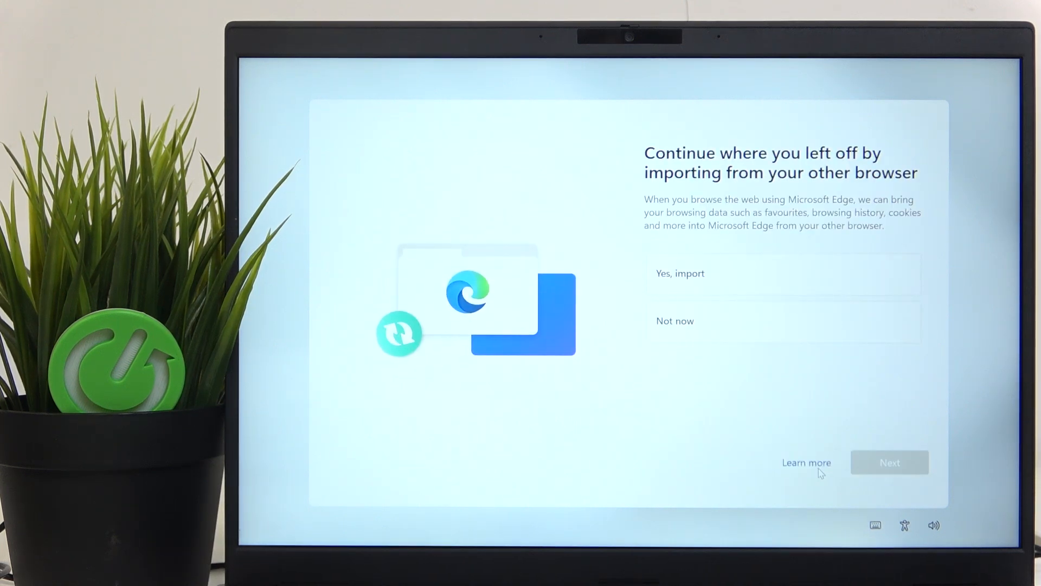
pyautogui.click(674, 320)
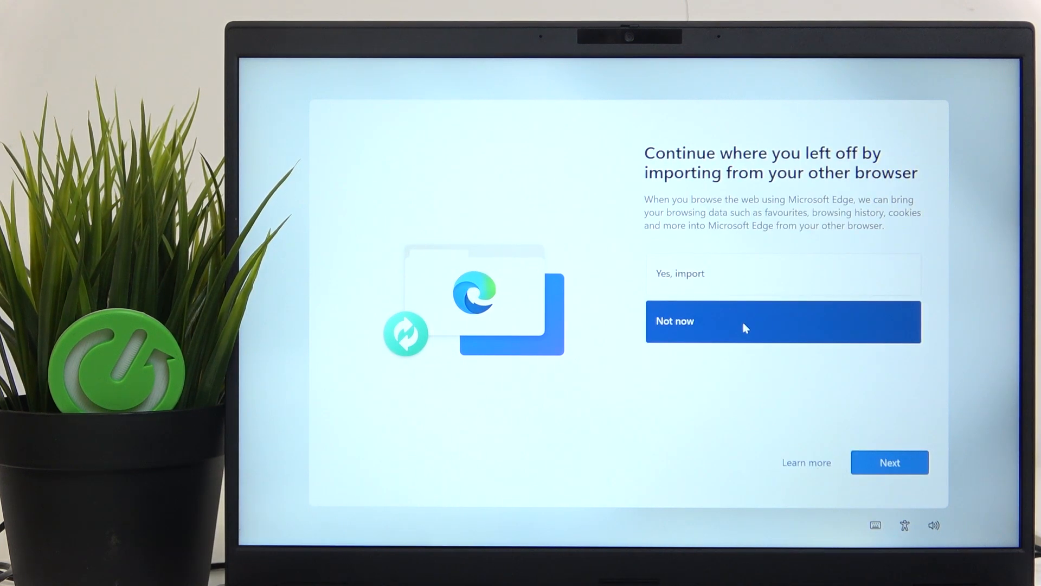
pyautogui.moveTo(903, 462)
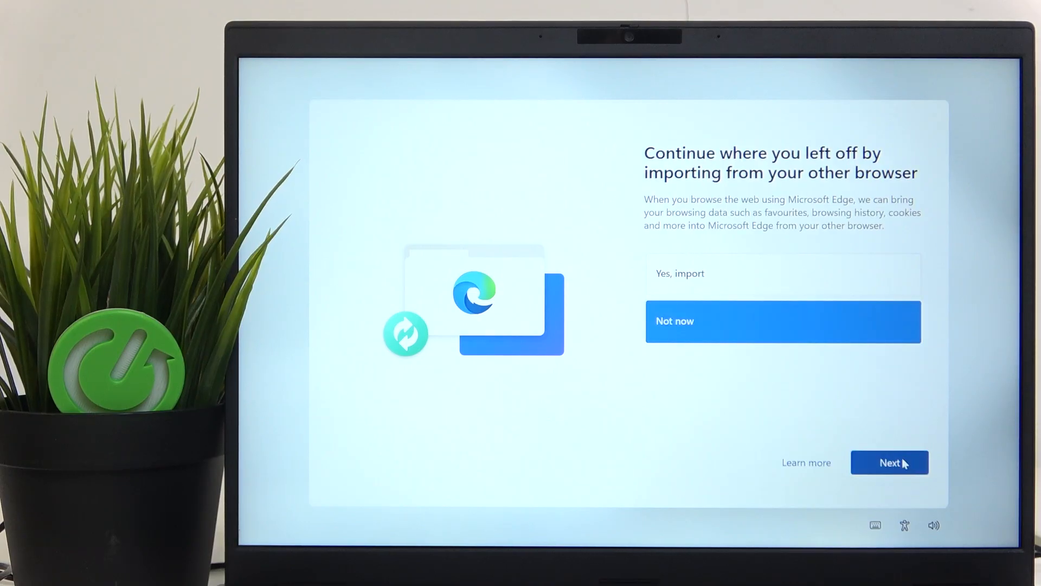
pyautogui.click(889, 463)
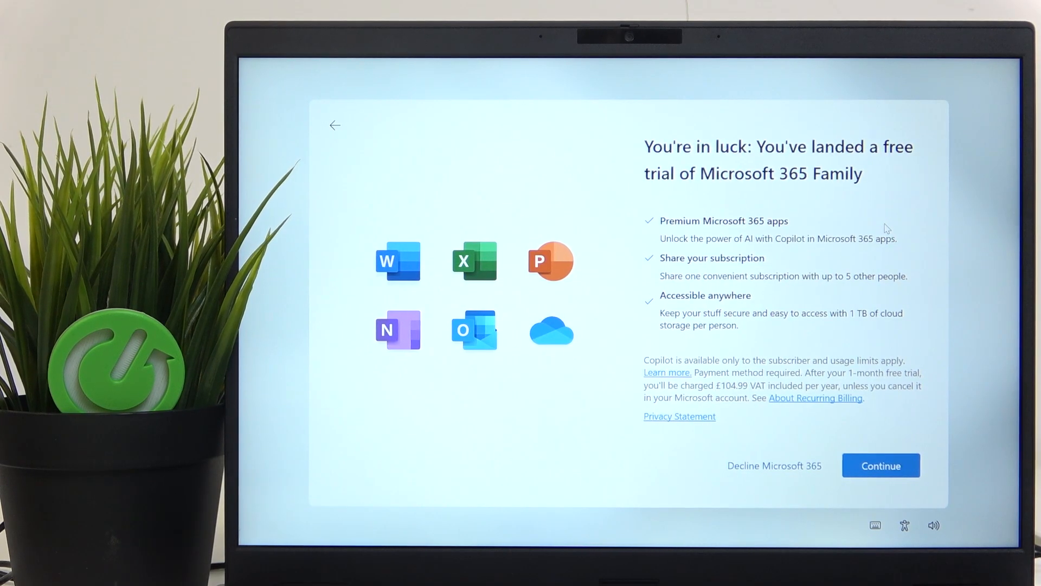
pyautogui.moveTo(760, 339)
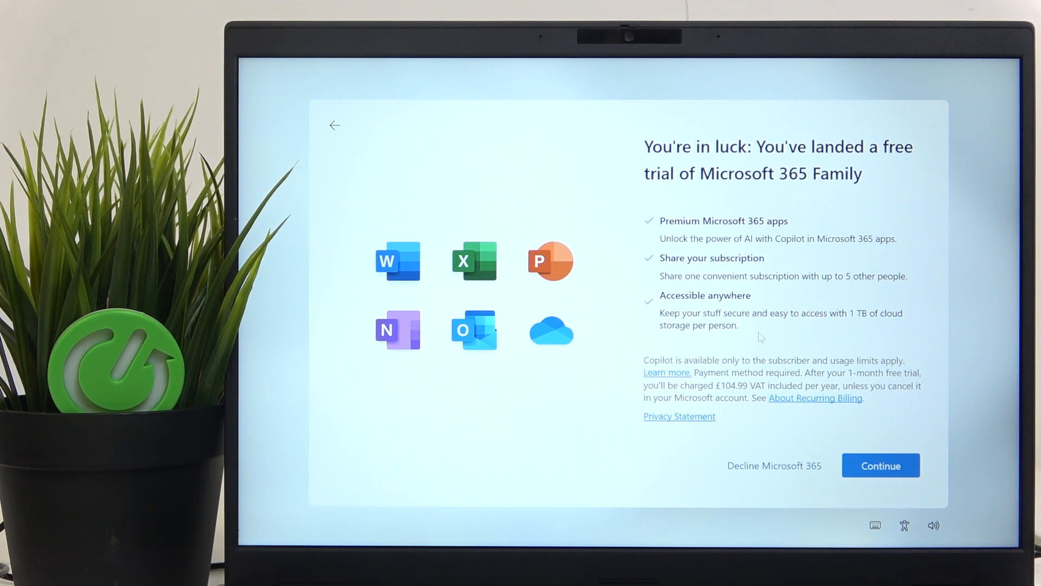
# - Decline the Microsoft 365 Family trial and Basic offer, and continue past the free Microsoft 365 page
pyautogui.click(774, 465)
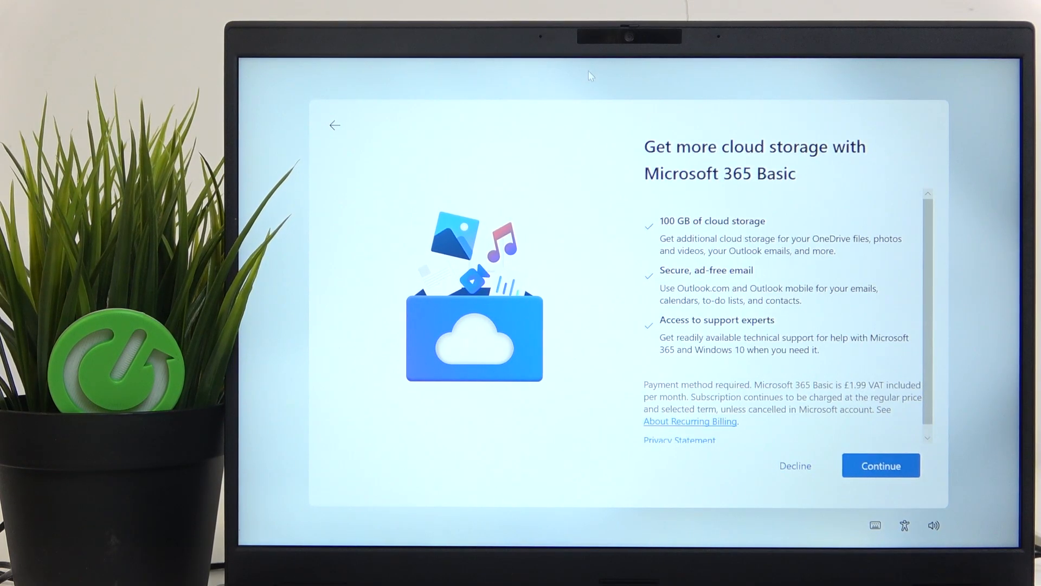
pyautogui.moveTo(621, 200)
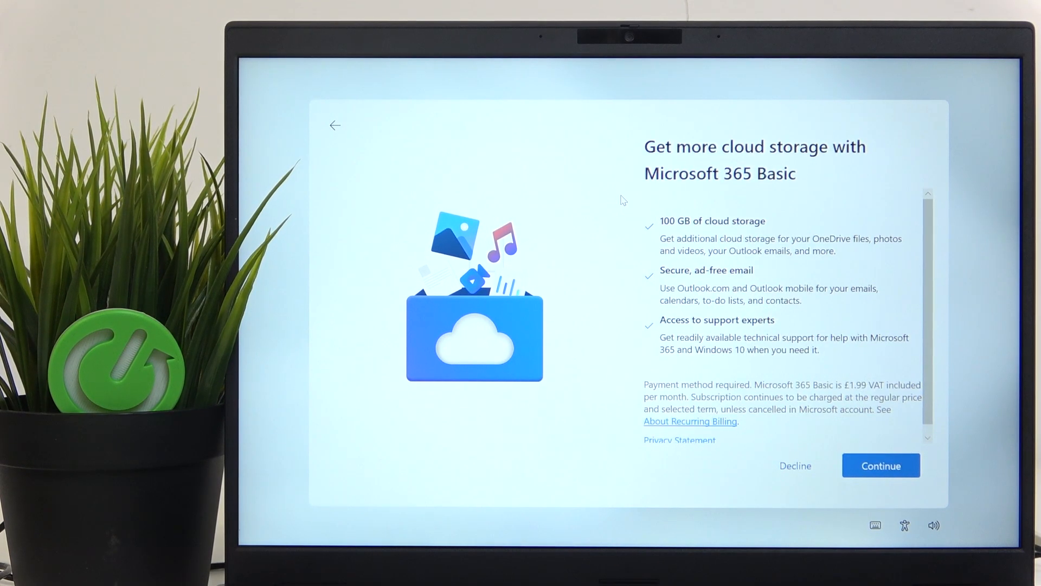
pyautogui.click(795, 465)
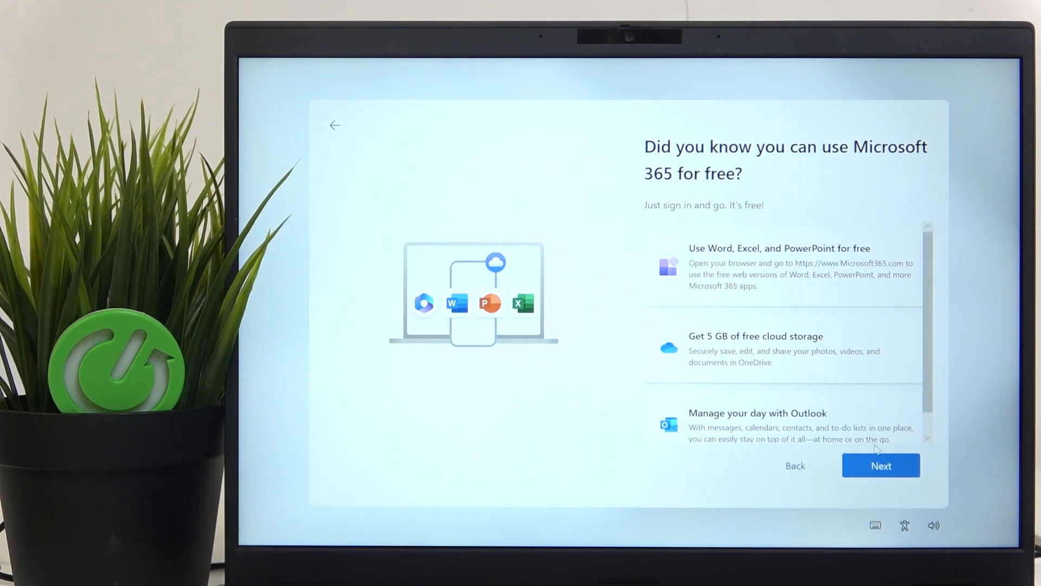
pyautogui.click(880, 465)
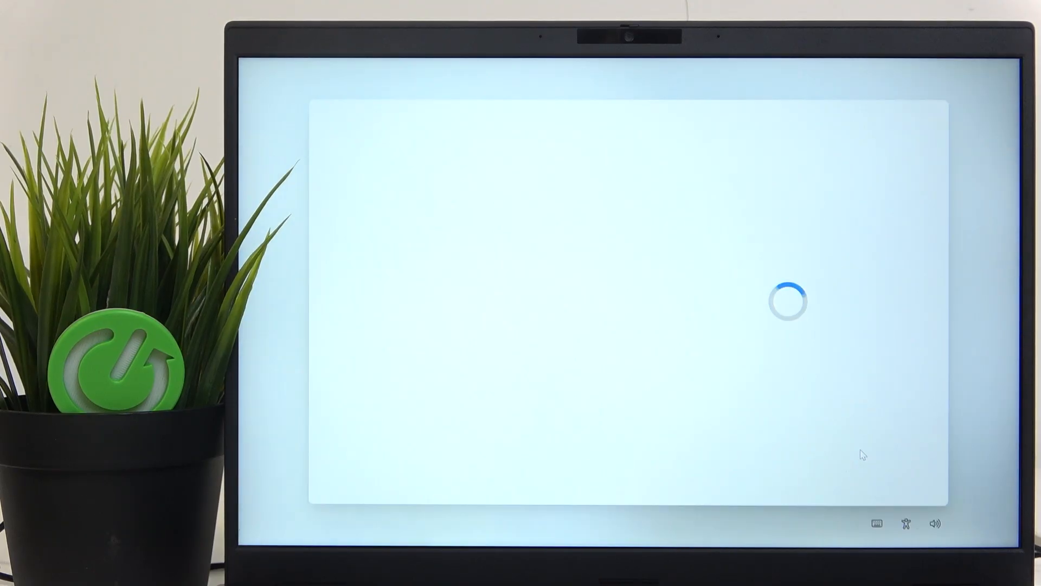
pyautogui.click(459, 530)
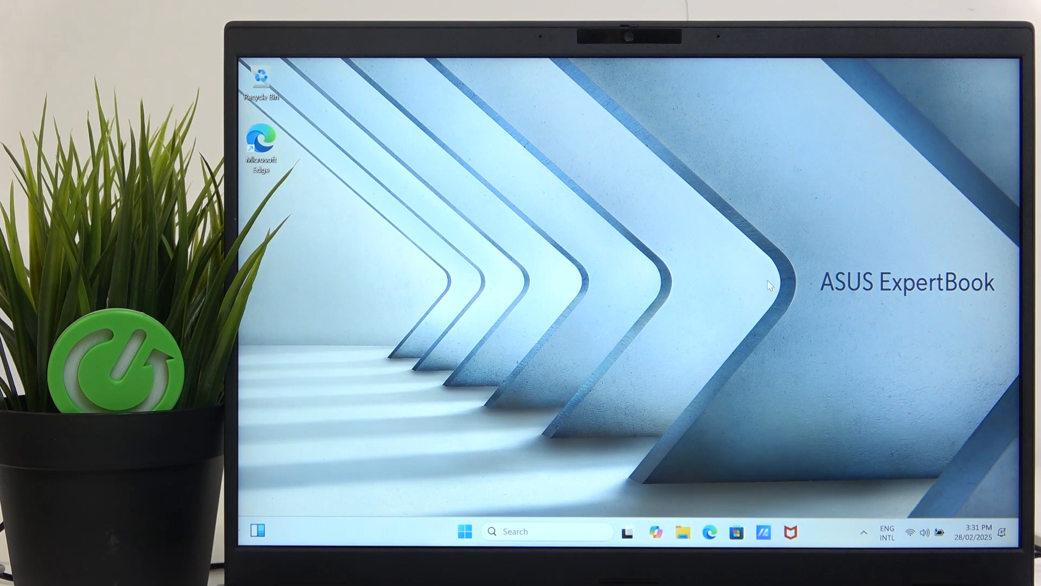
pyautogui.moveTo(775, 278)
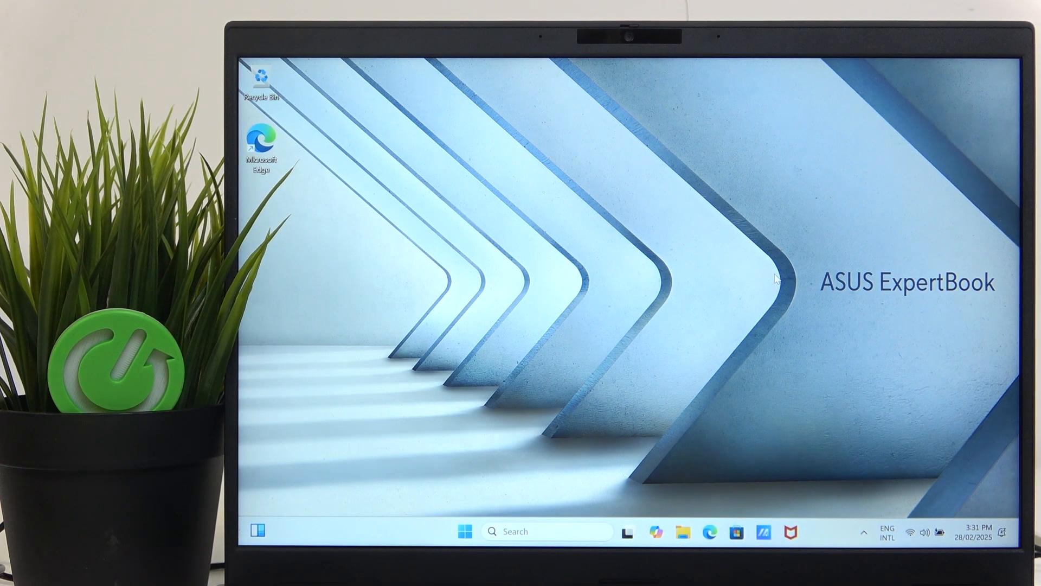